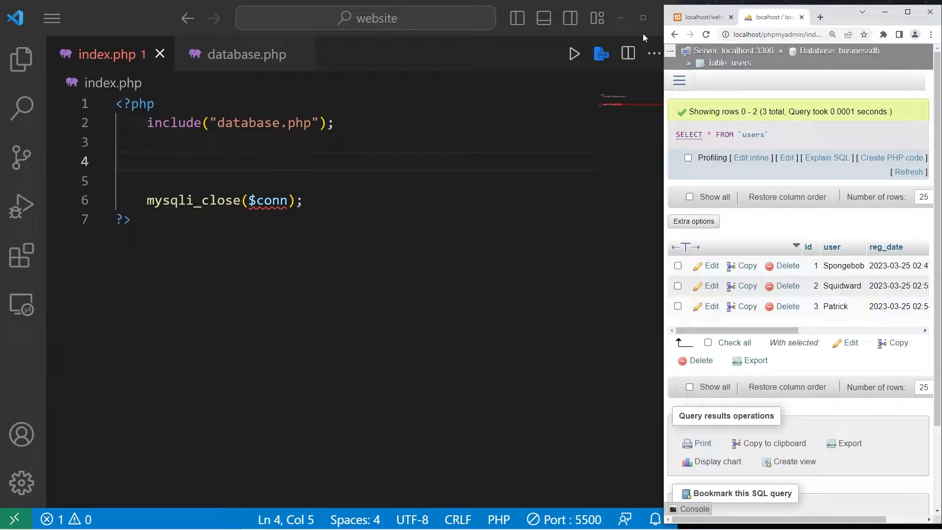
# - Review the database connection file and start a new line in index.php between include and close
pyautogui.click(244, 54)
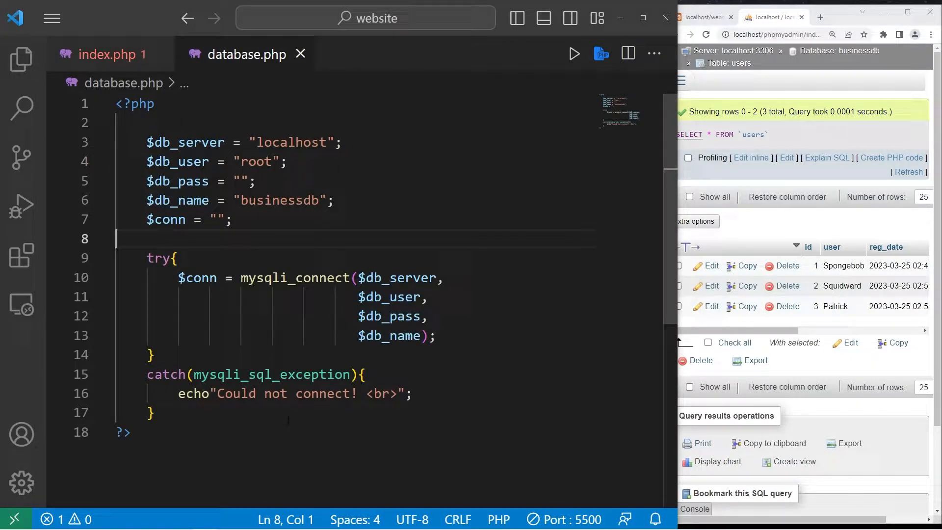
pyautogui.click(111, 54)
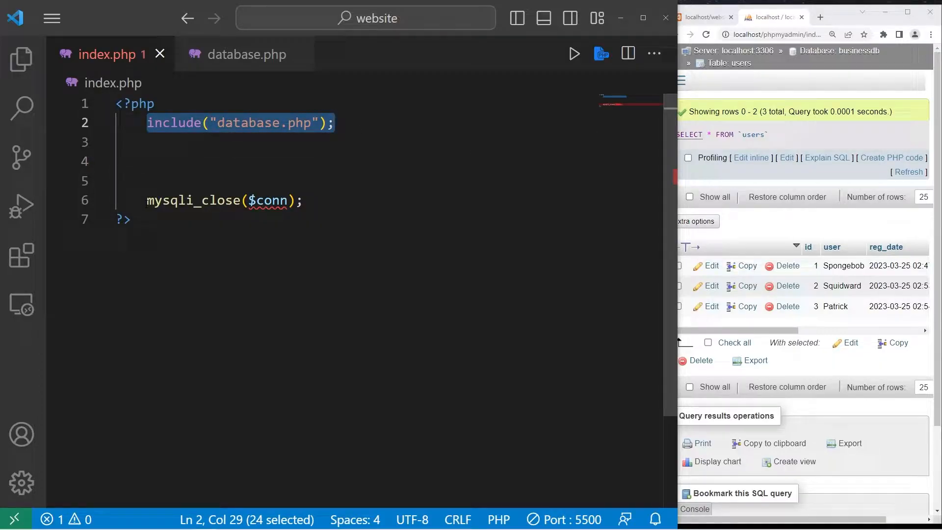
pyautogui.doubleClick(223, 200)
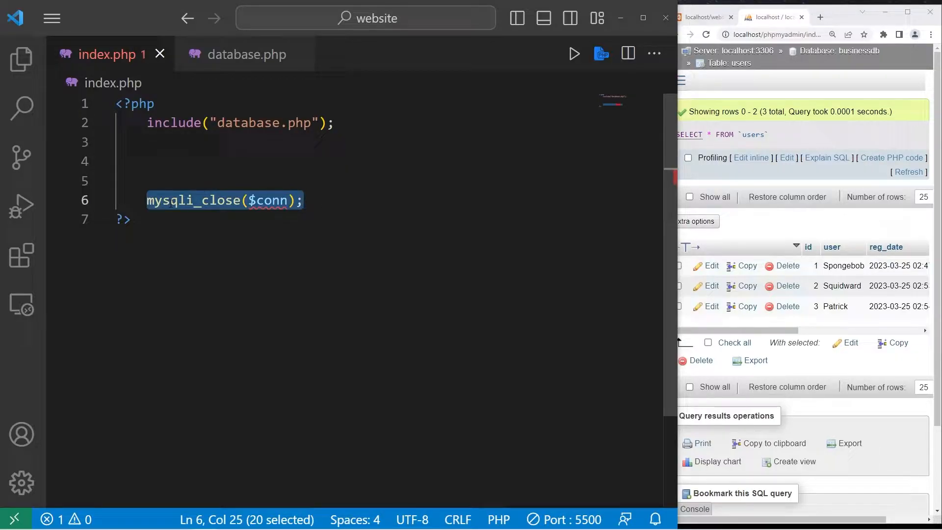
pyautogui.click(207, 161)
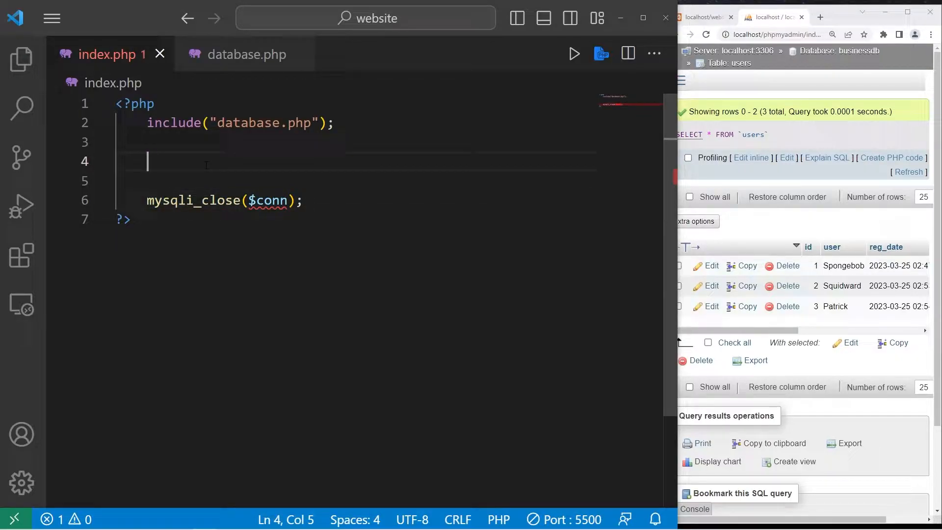
# - Write $sql = "SELECT * FROM users WHERE user = 'Spongebob'"; as the query
pyautogui.write('$sql')
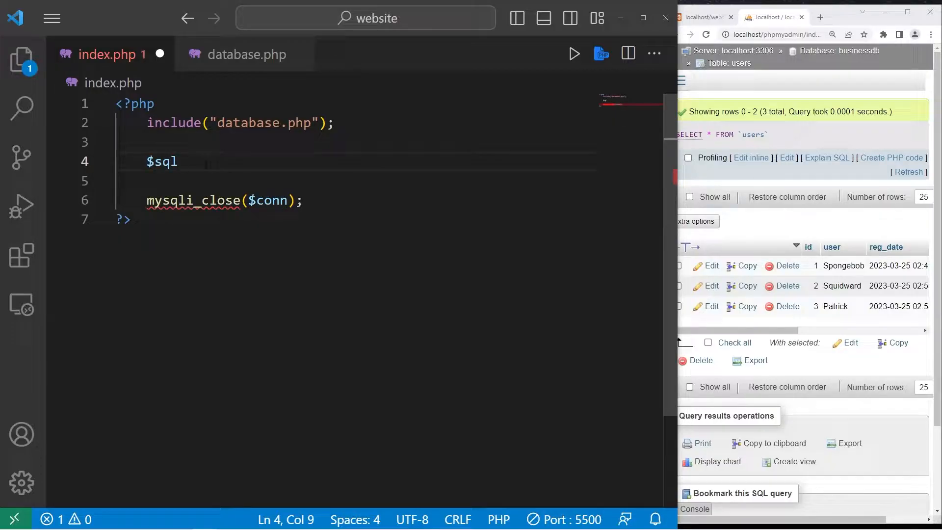
pyautogui.write('= "";')
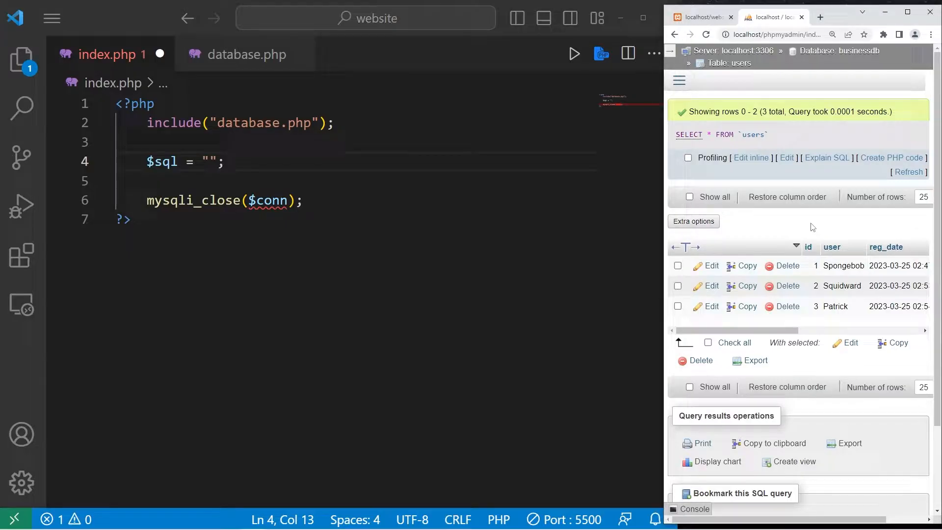
pyautogui.moveTo(864, 267)
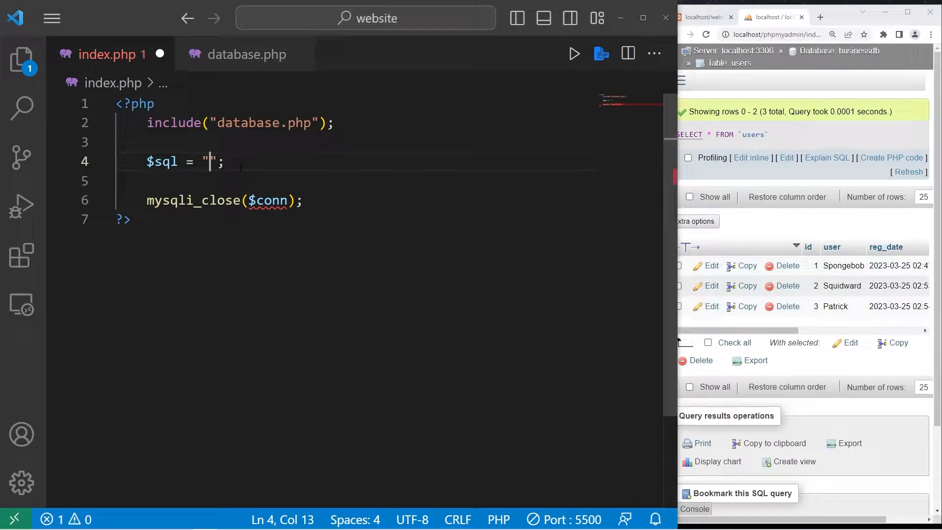
pyautogui.write('SELE')
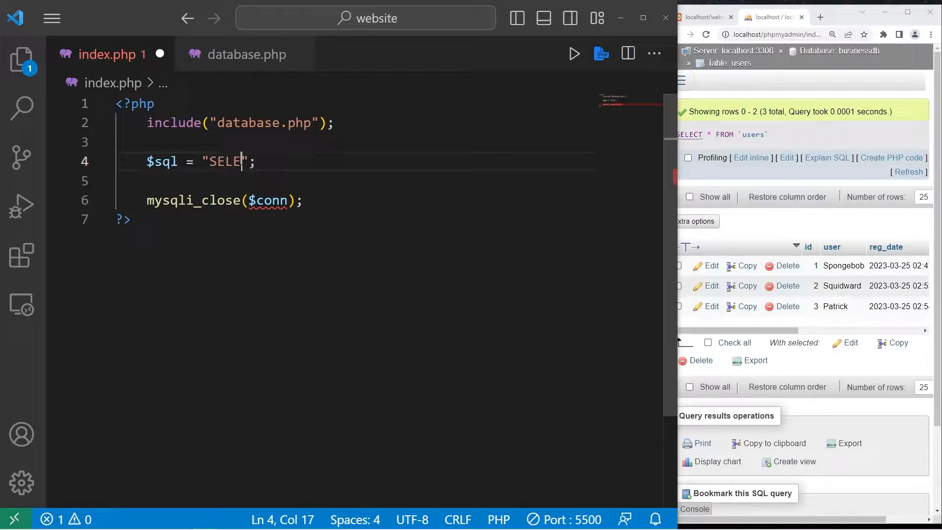
pyautogui.write('CT *')
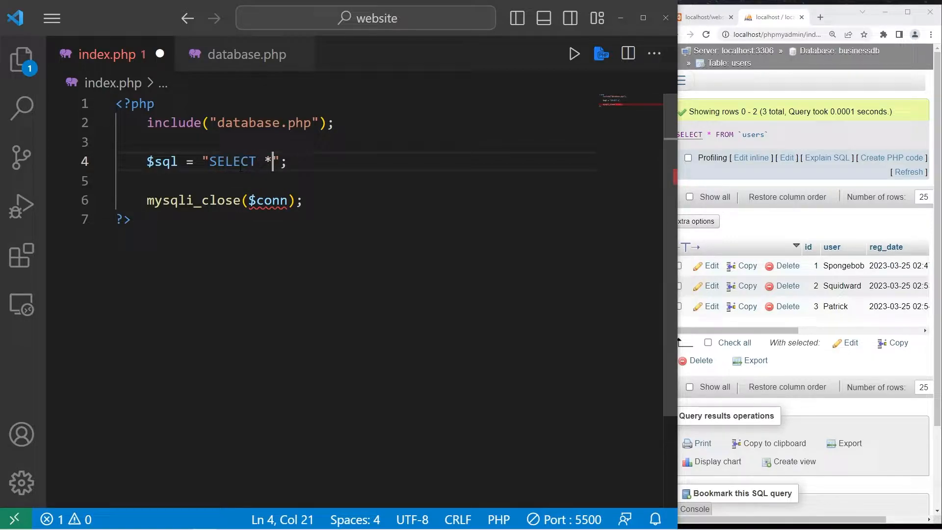
pyautogui.write('FROM')
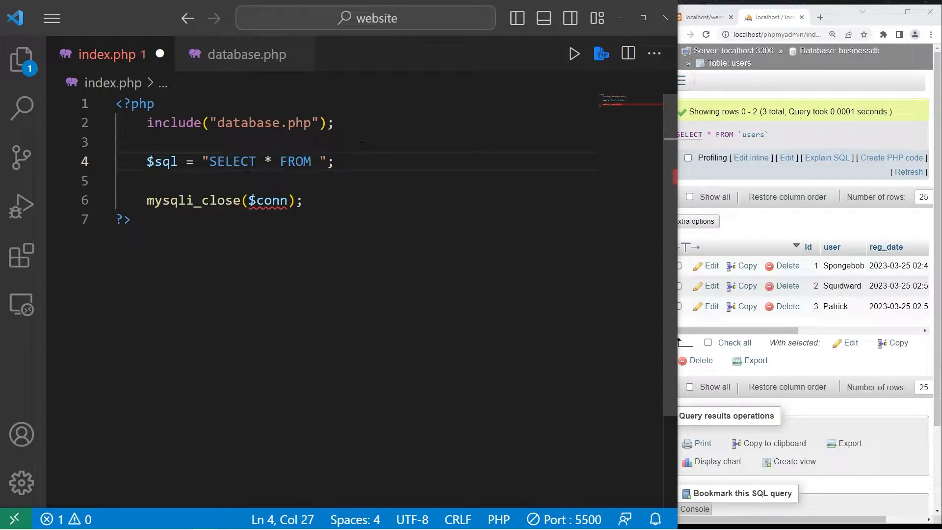
pyautogui.write('users WHERE')
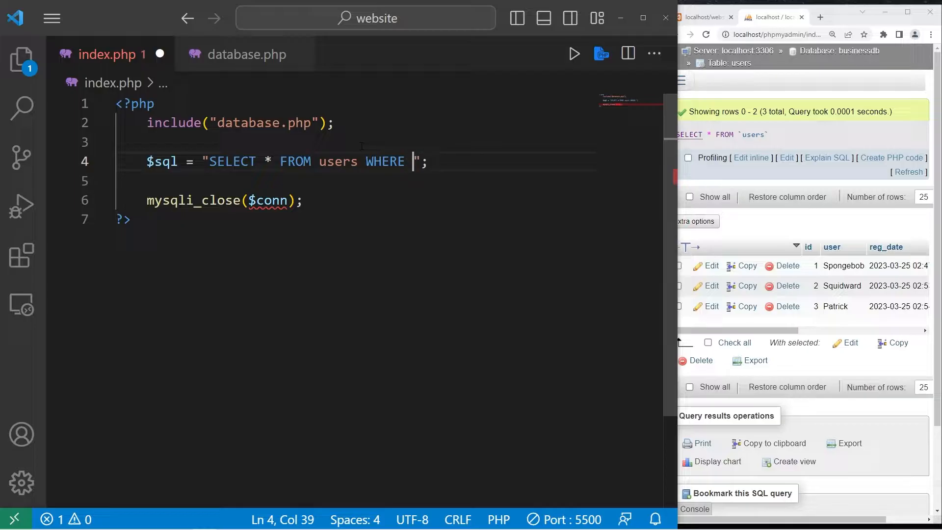
pyautogui.write('user =')
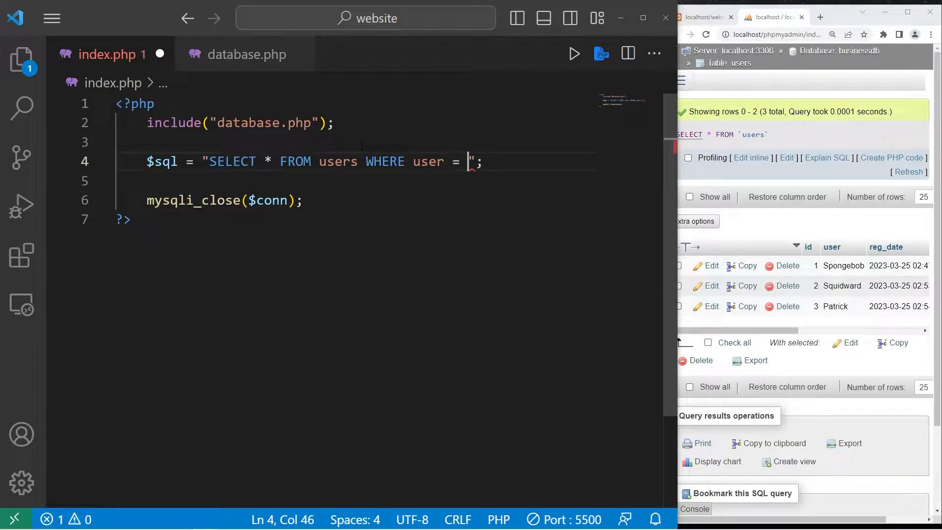
pyautogui.write("'Sp")
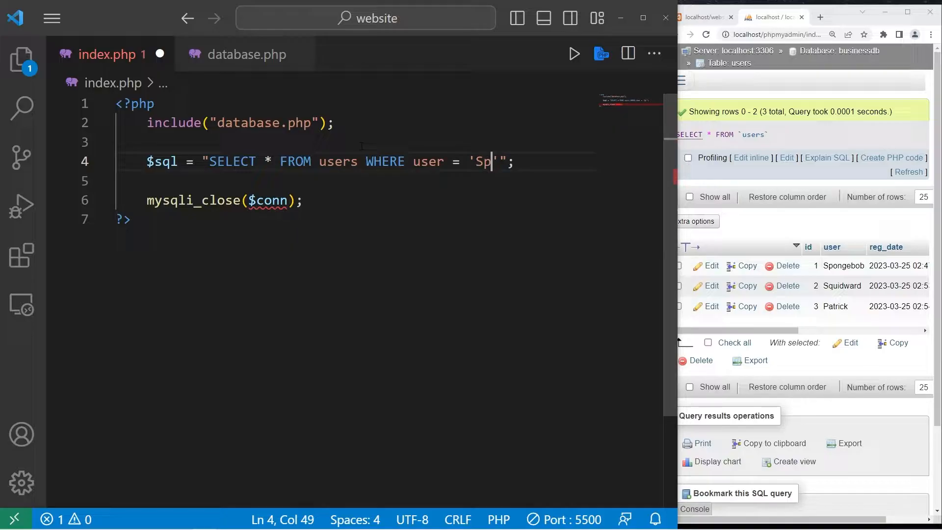
pyautogui.write('ongebob')
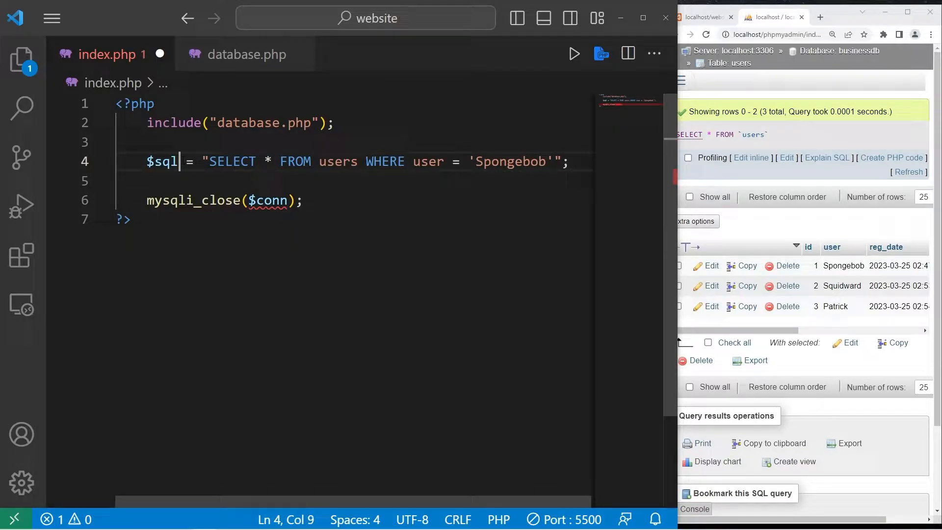
pyautogui.press('Enter')
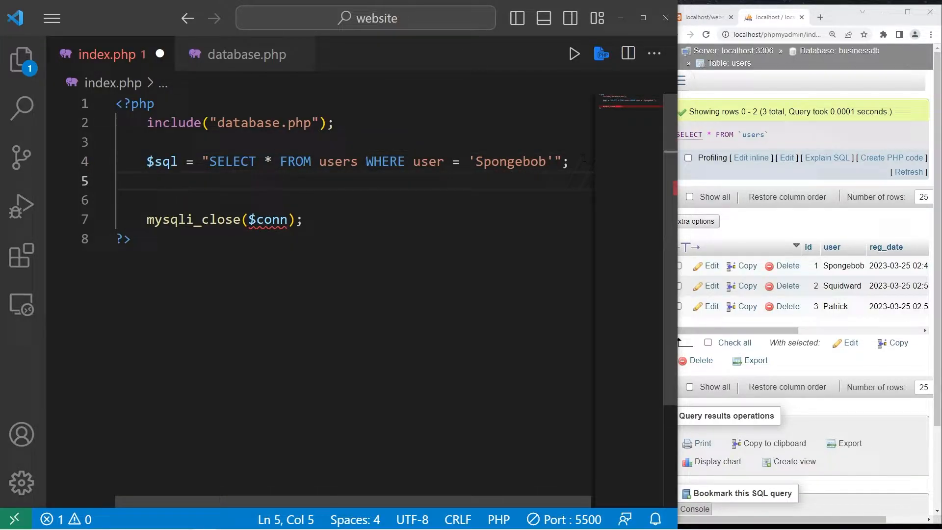
# - Write $result = mysqli_query($conn, $sql); to run the query and keep its result
pyautogui.write('mysqli_q')
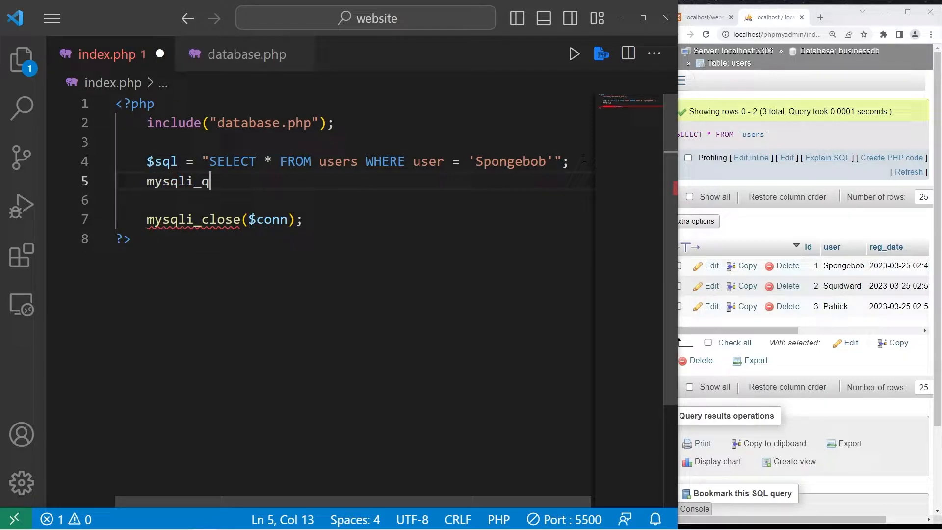
pyautogui.write('uery()')
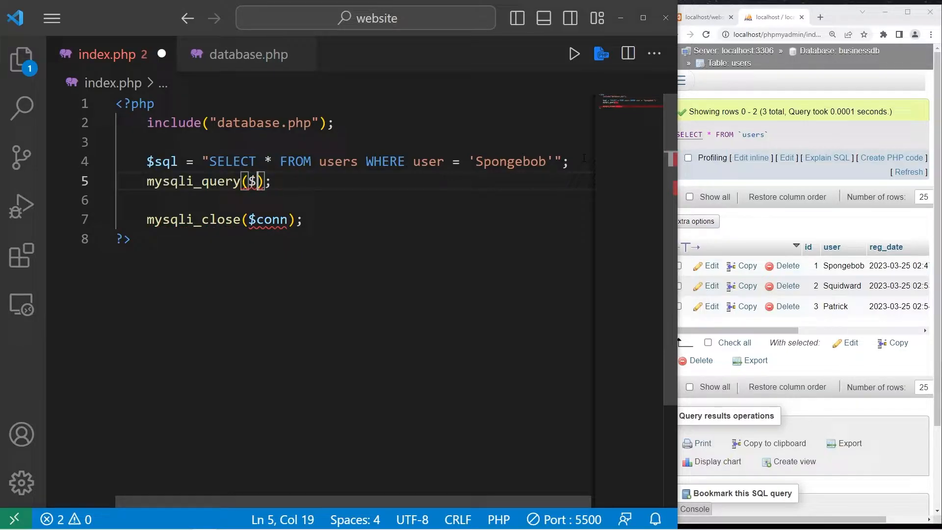
pyautogui.write('conn,')
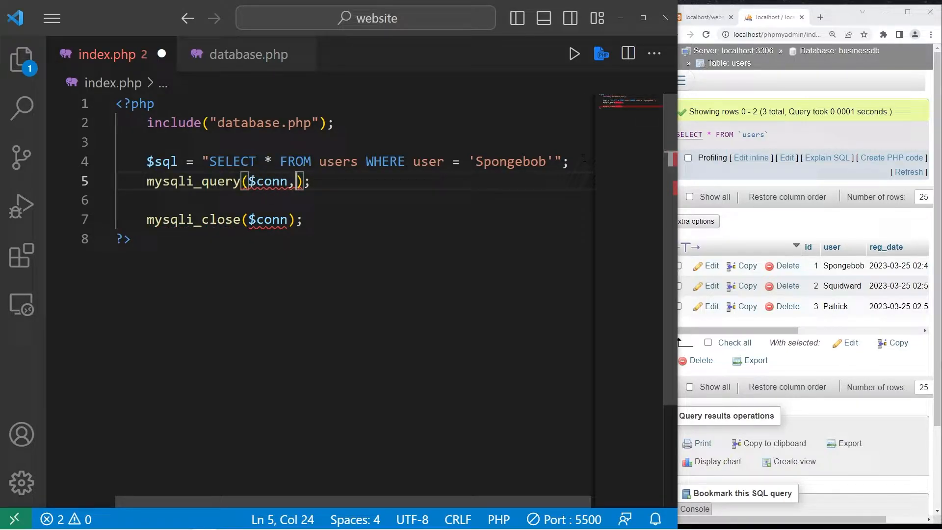
pyautogui.write('$sql')
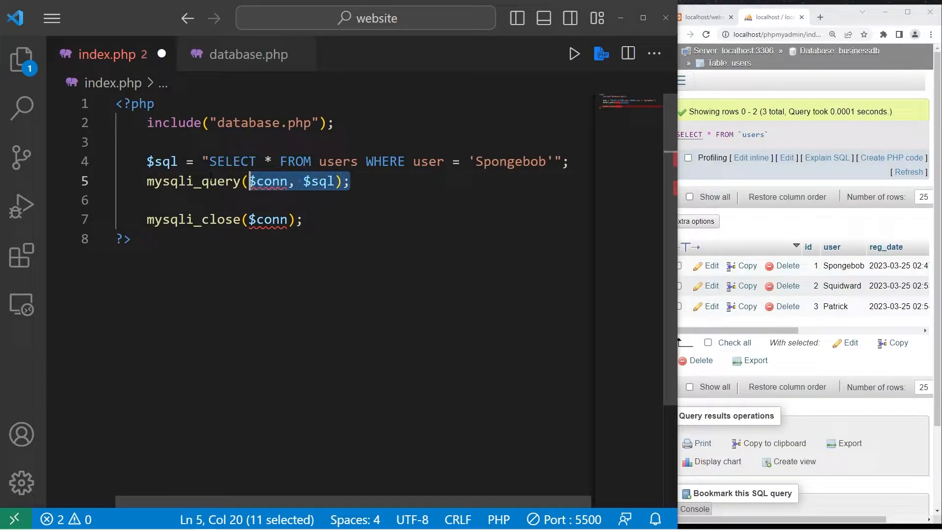
pyautogui.click(350, 181)
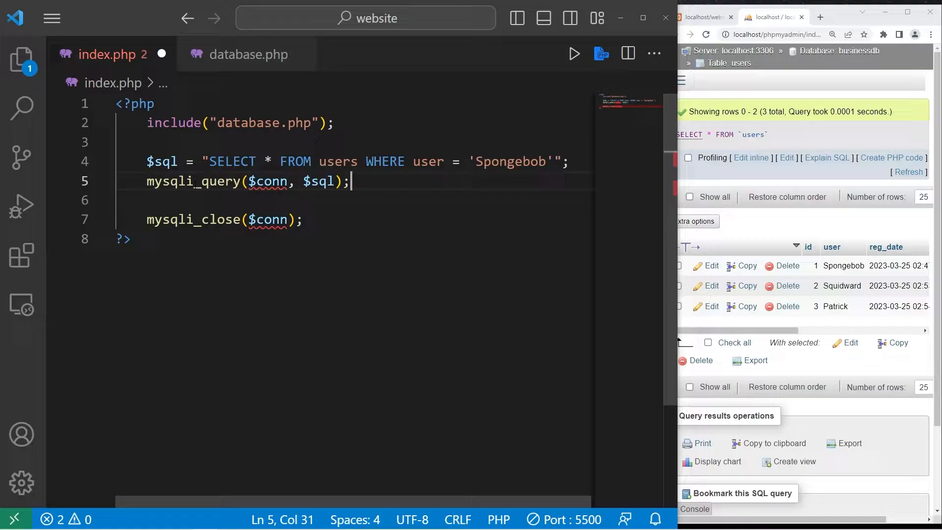
pyautogui.click(148, 182)
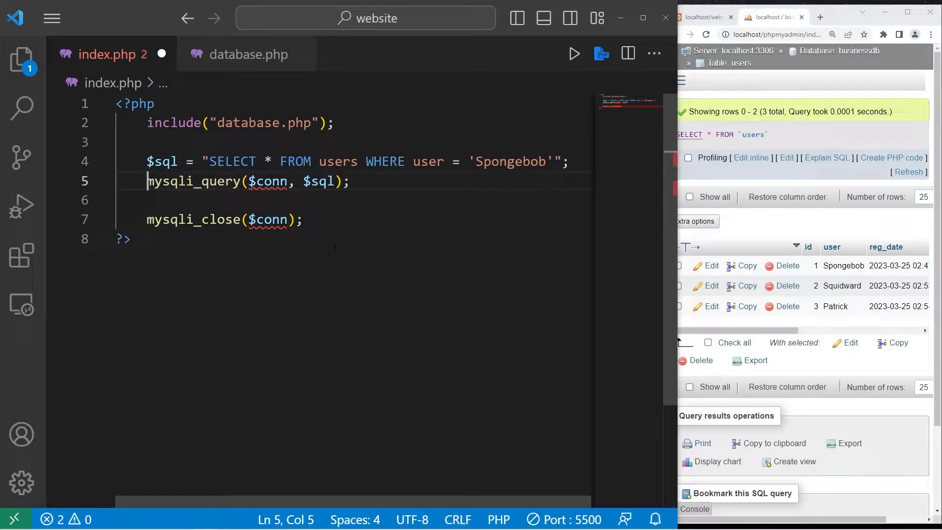
pyautogui.write('$result =')
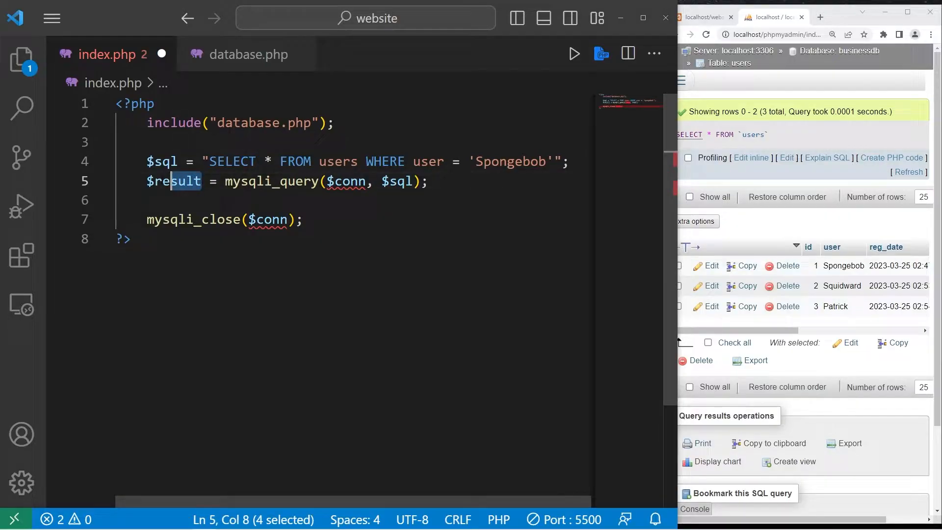
pyautogui.doubleClick(174, 181)
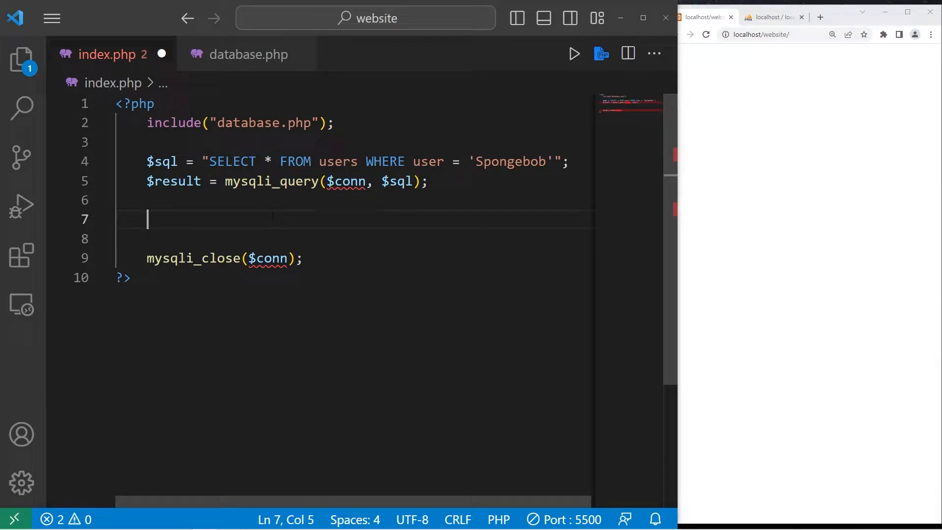
# - Write an if block whose condition is mysqli_num_rows($result) > 0
pyautogui.write('if(){')
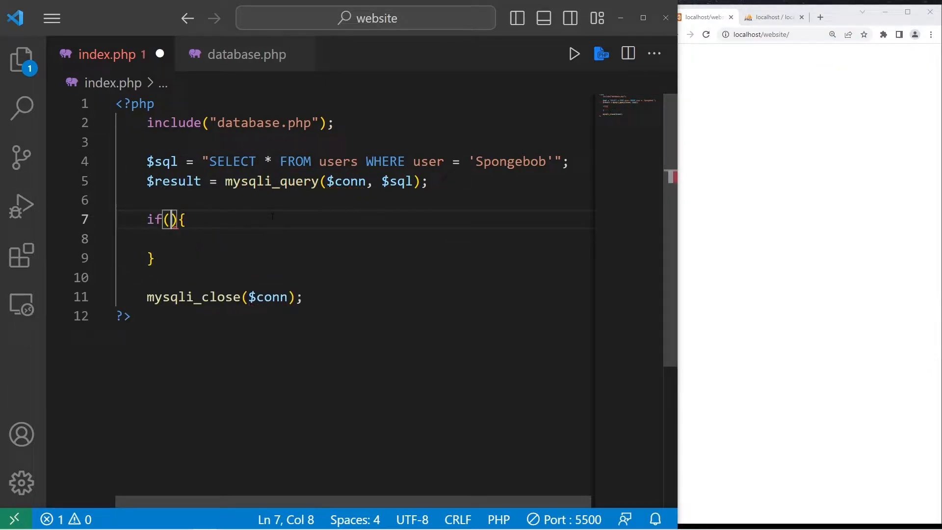
pyautogui.write('mysql')
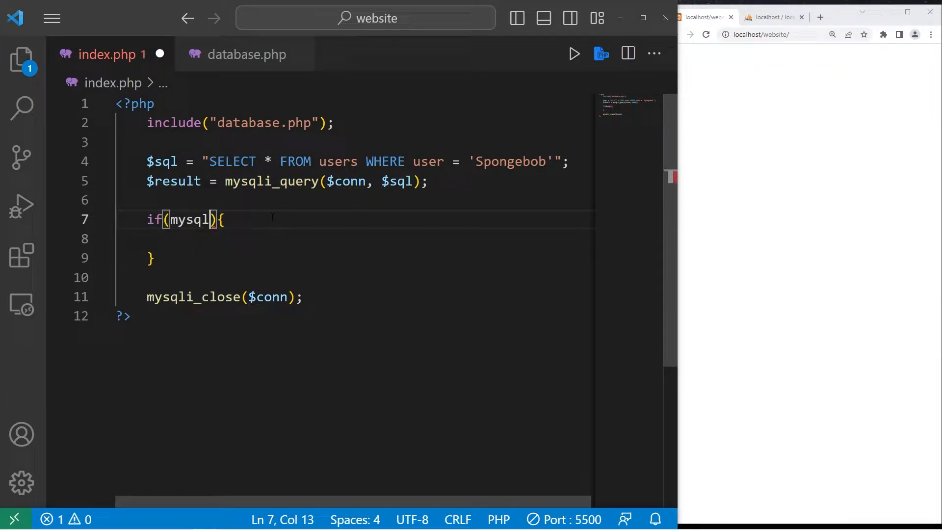
pyautogui.write('i_')
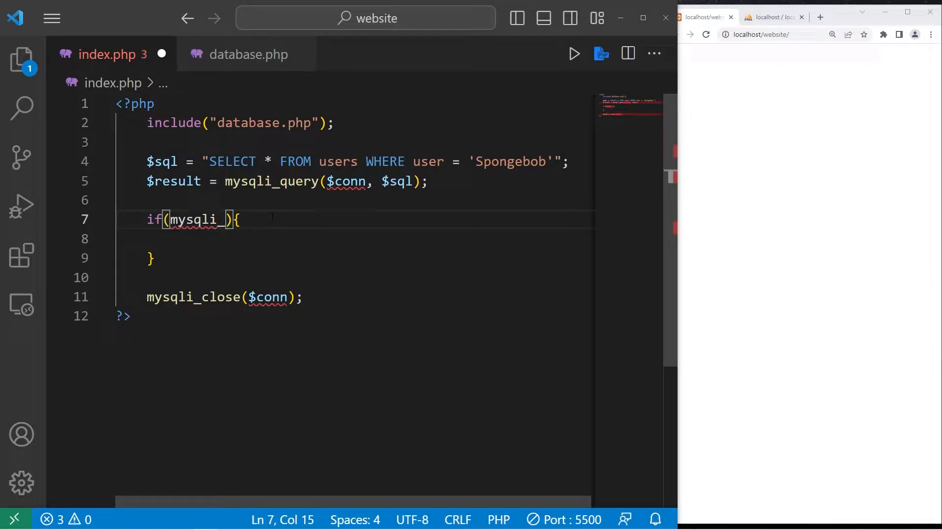
pyautogui.write('num_rows(')
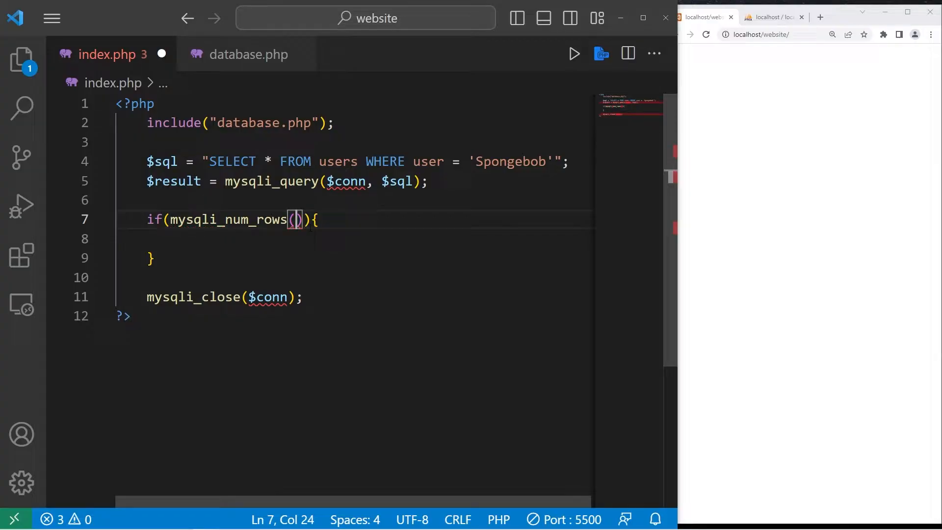
pyautogui.doubleClick(173, 180)
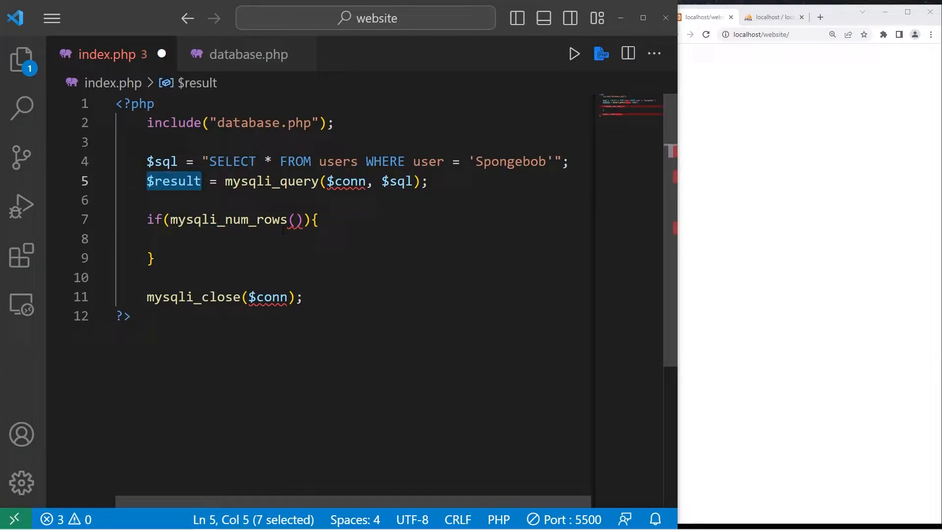
pyautogui.write('$result')
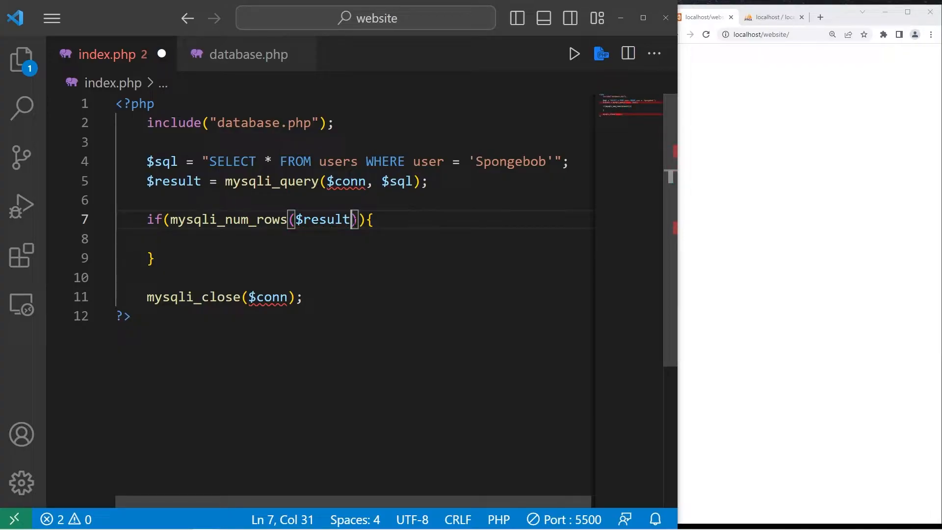
pyautogui.press('Right')
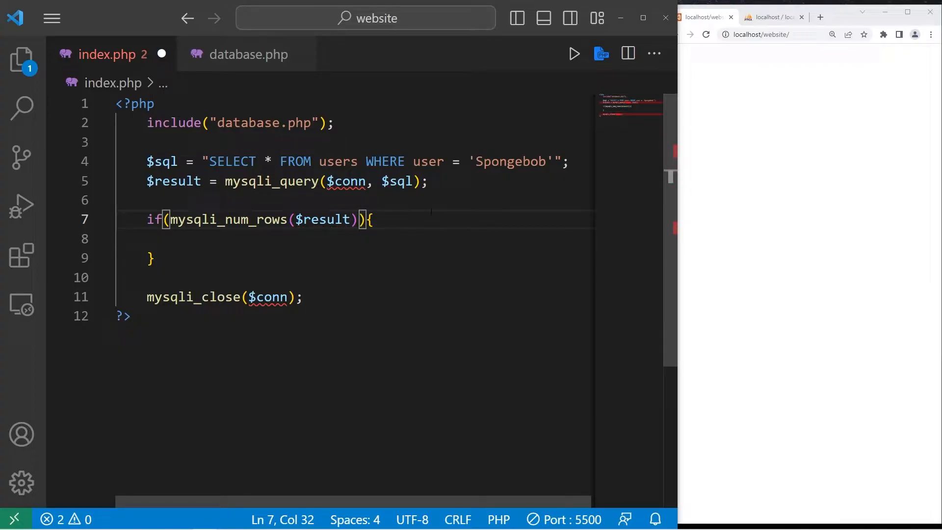
pyautogui.write('>')
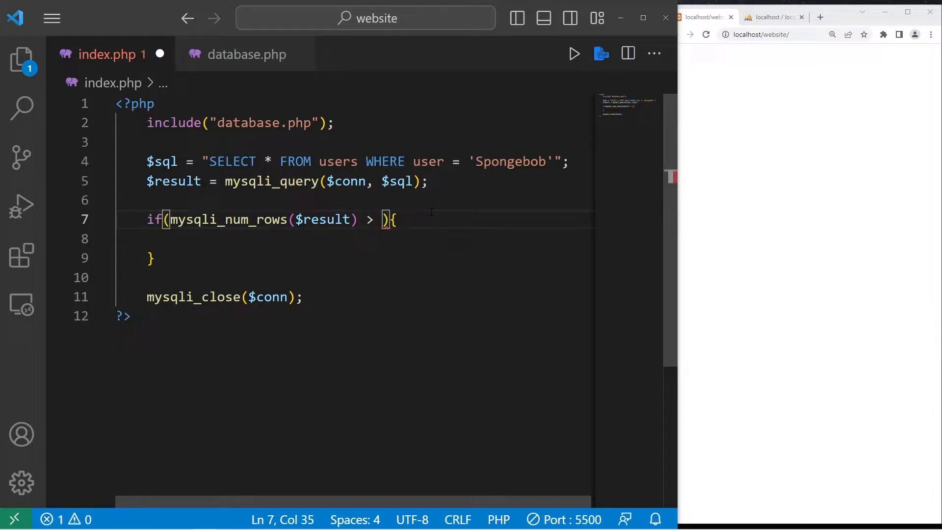
pyautogui.write('0')
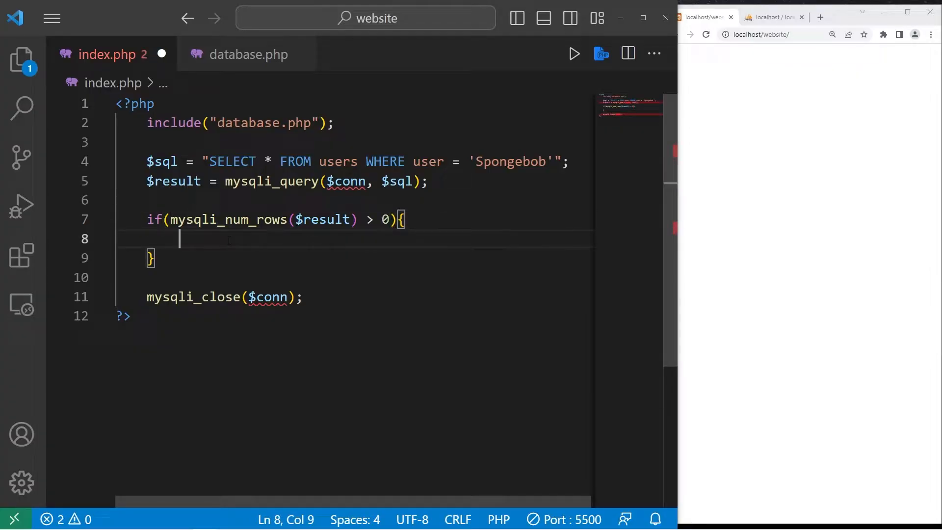
pyautogui.moveTo(433, 239)
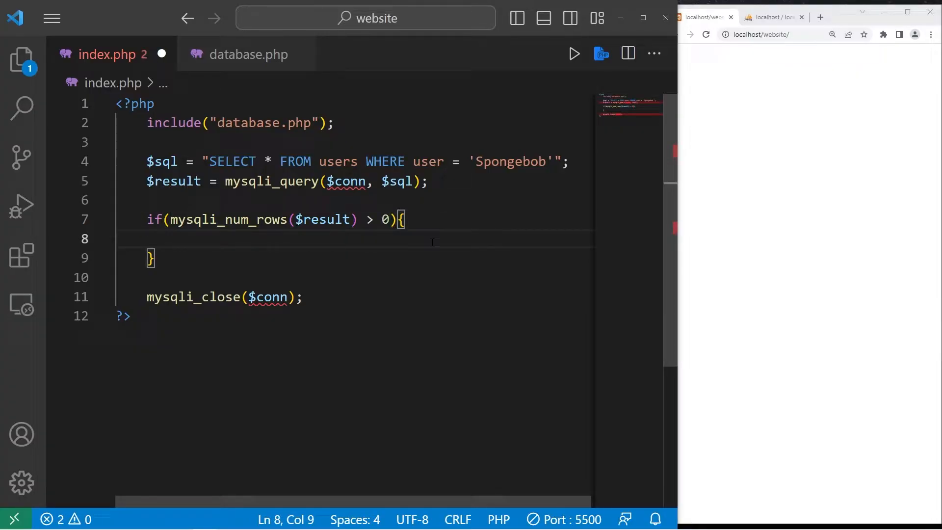
# - Inside the if block write $row = mysqli_fetch_assoc($result);
pyautogui.doubleClick(173, 182)
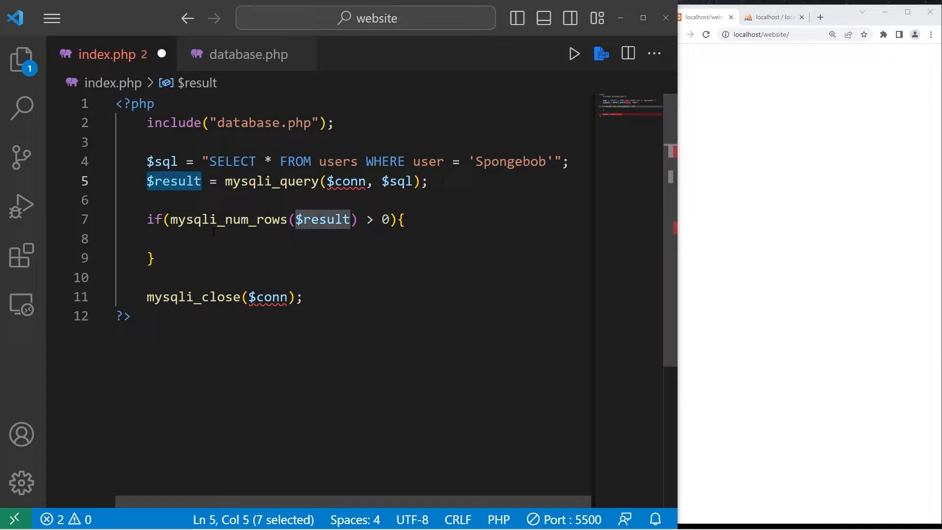
pyautogui.write('$ro')
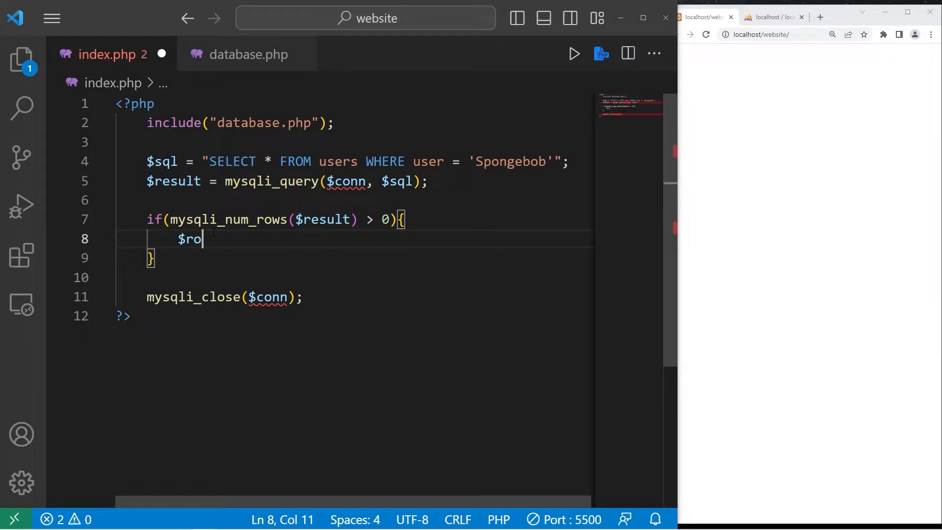
pyautogui.write('w =')
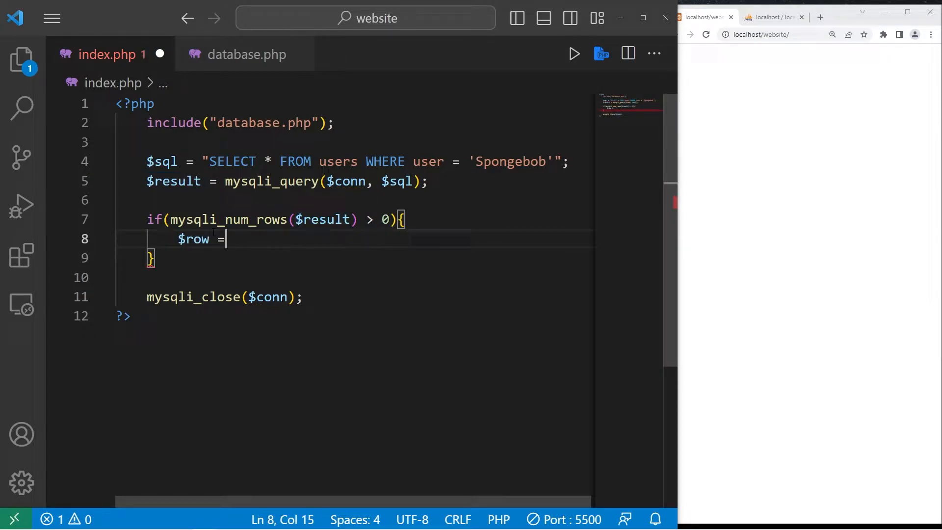
pyautogui.write('mysq')
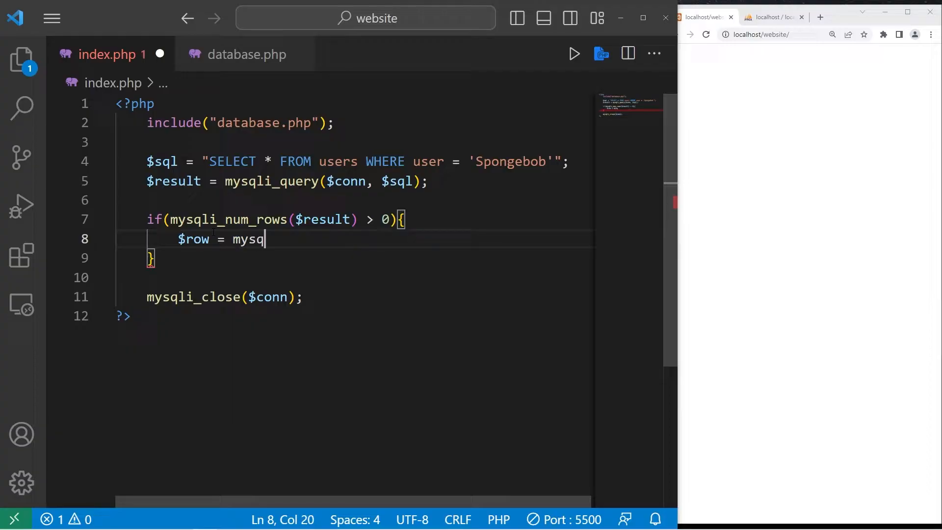
pyautogui.write('i_')
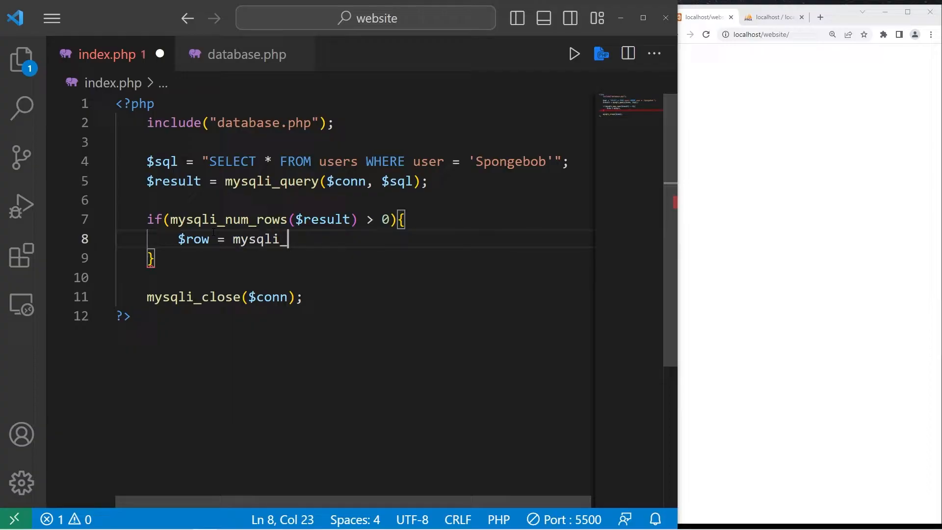
pyautogui.write('fetch')
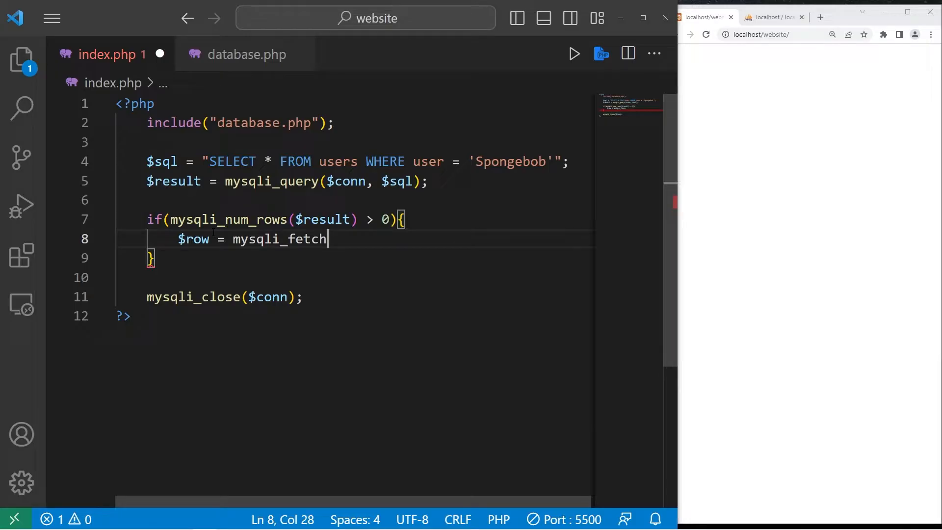
pyautogui.write('_assoc(')
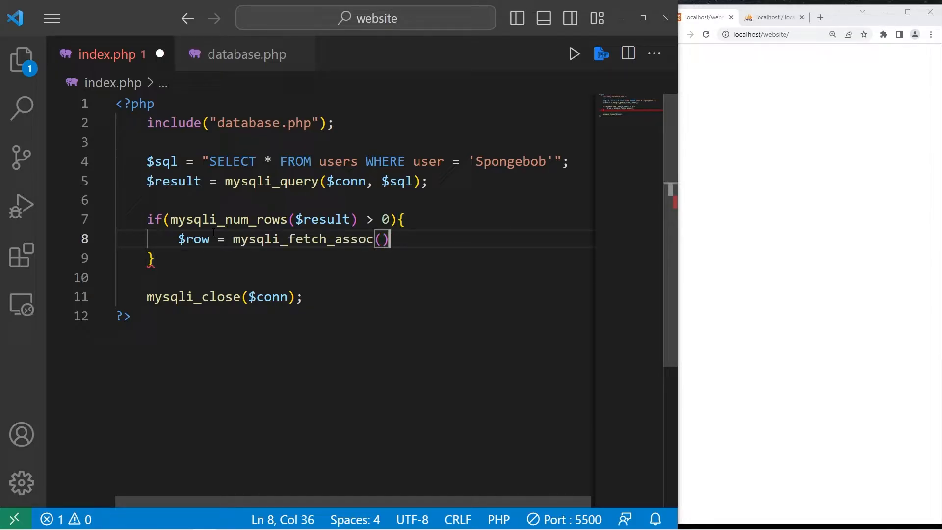
pyautogui.write('$result')
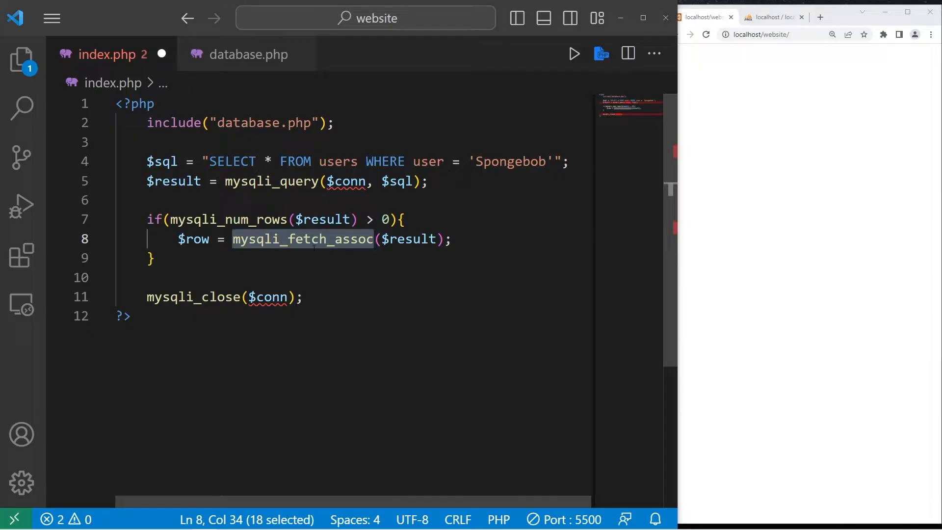
# - Highlight the $result and $row variables and show the users table rows in phpMyAdmin
pyautogui.doubleClick(175, 180)
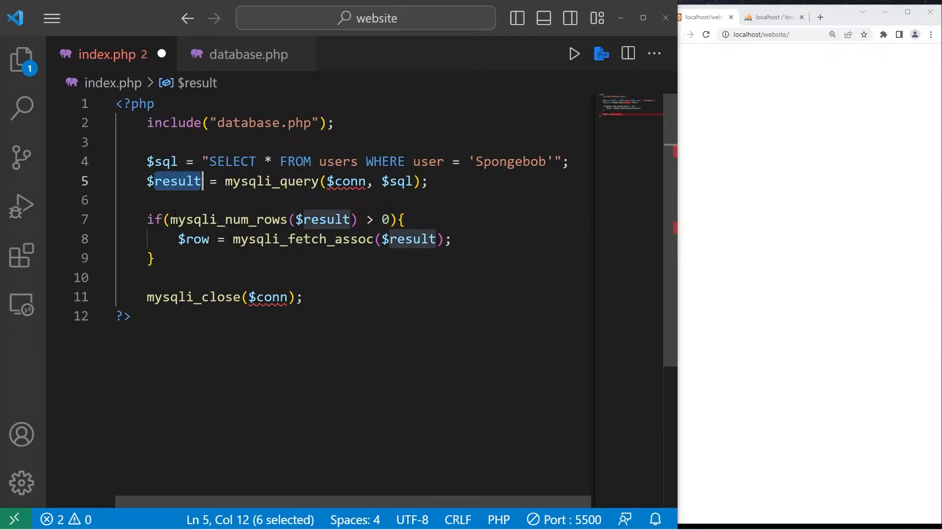
pyautogui.doubleClick(194, 239)
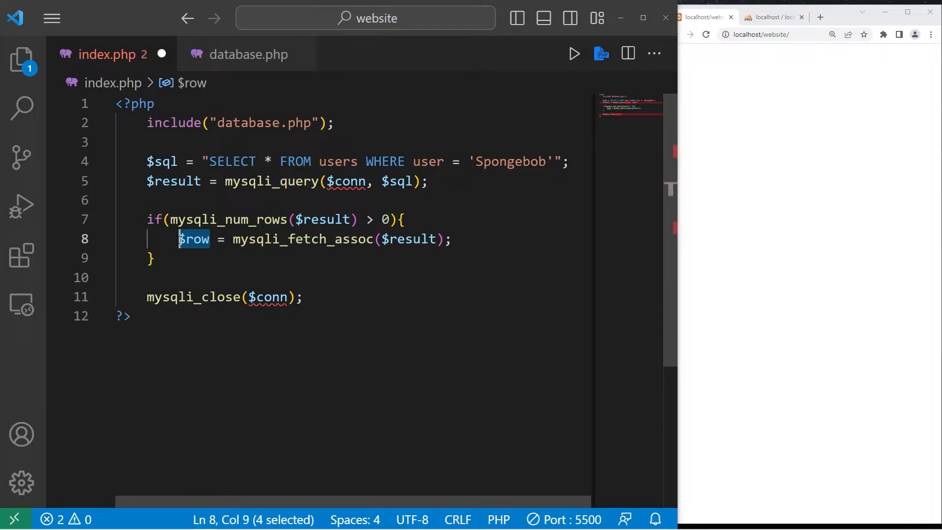
pyautogui.click(774, 16)
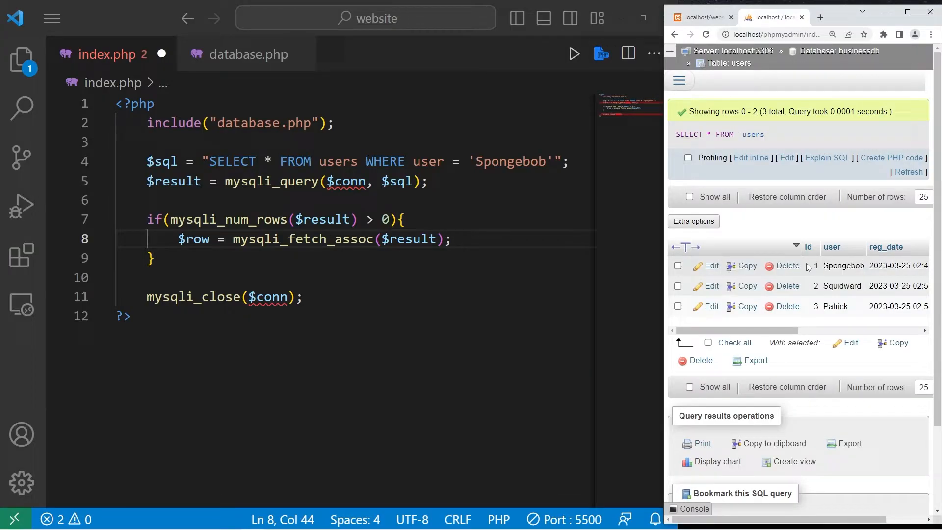
pyautogui.moveTo(835, 274)
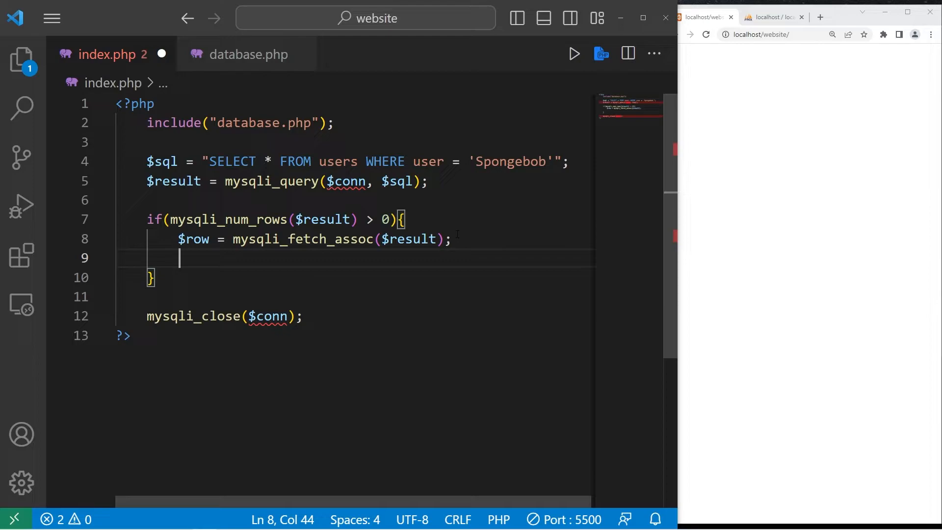
# - Echo $row["id"] followed by a "<br>" line break
pyautogui.write('echo')
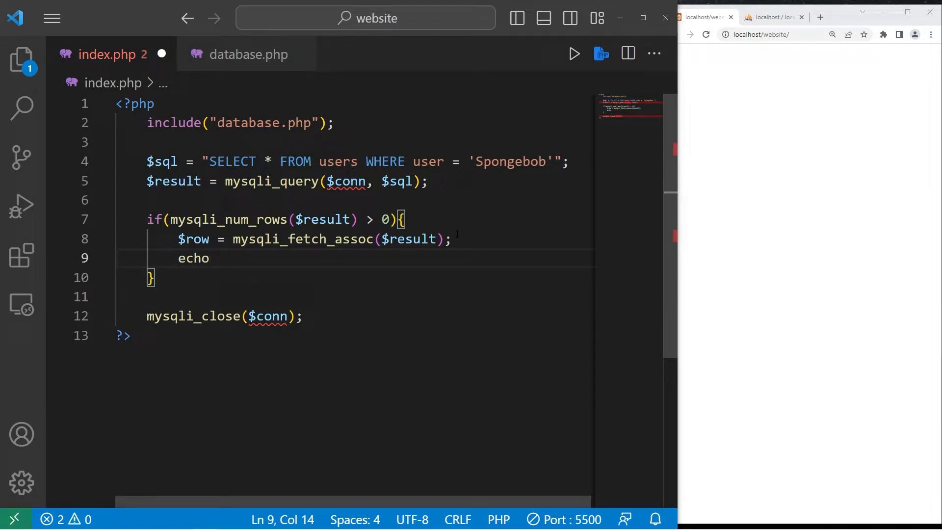
pyautogui.write('$row[')
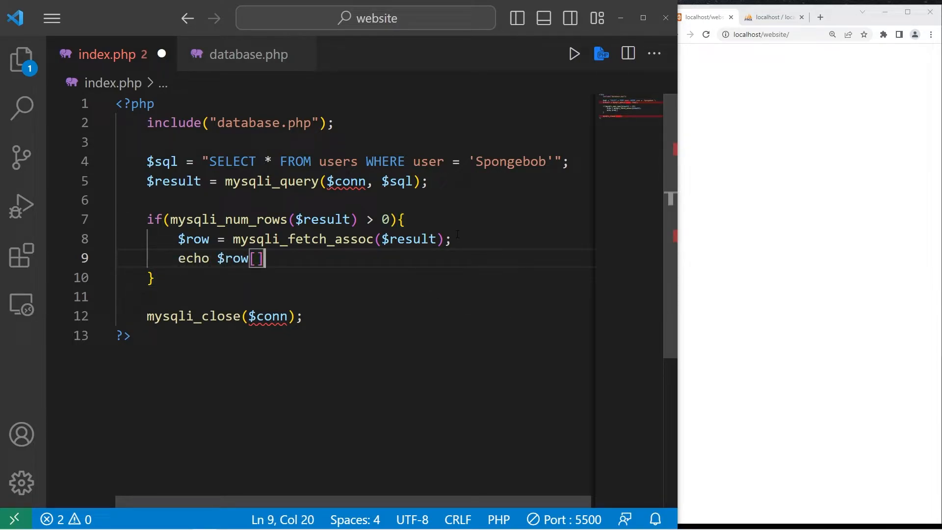
pyautogui.write('"id"')
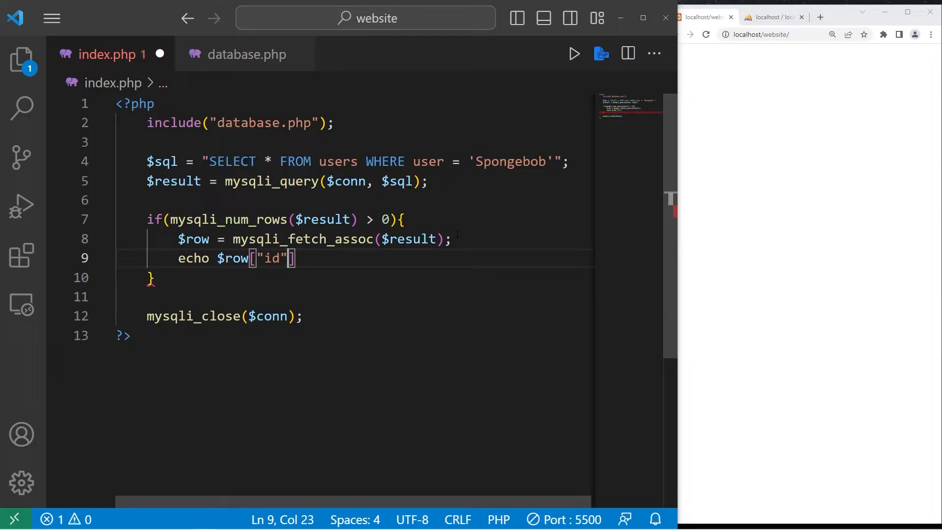
pyautogui.write('. ""')
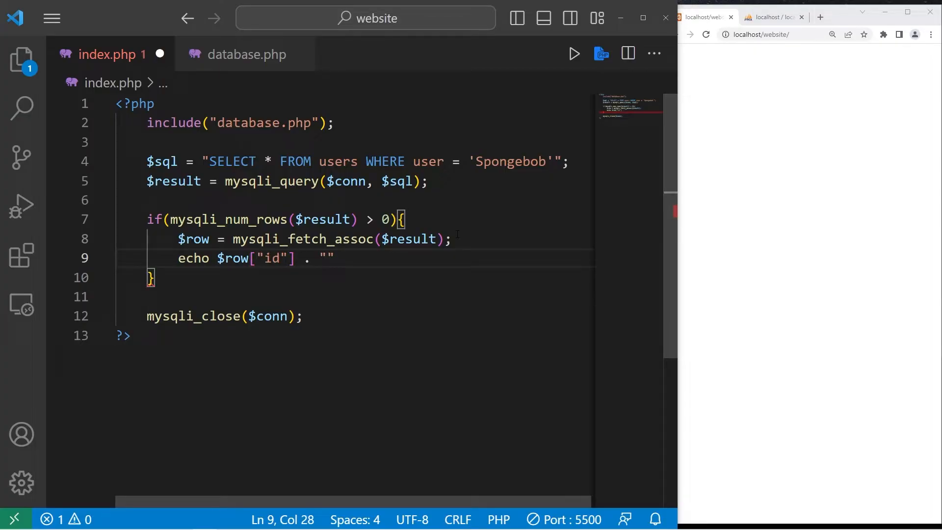
pyautogui.write('<br>')
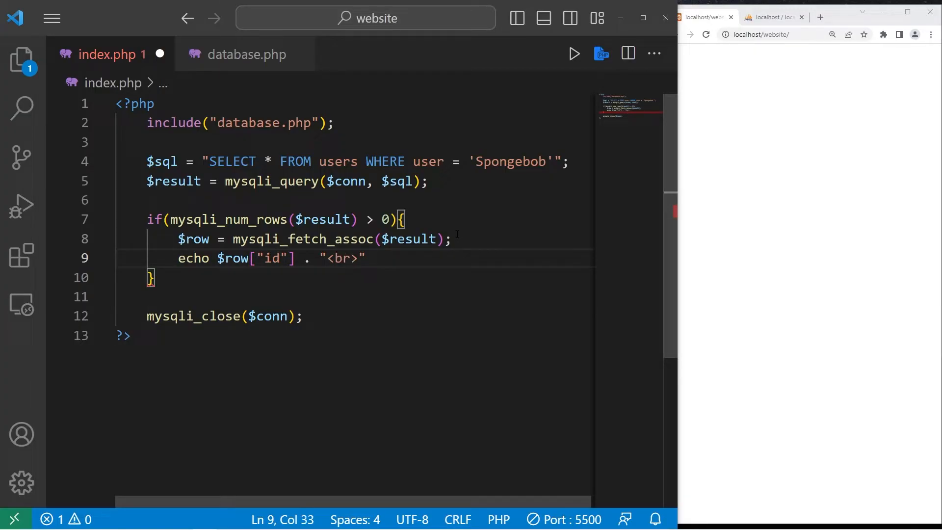
pyautogui.write(';')
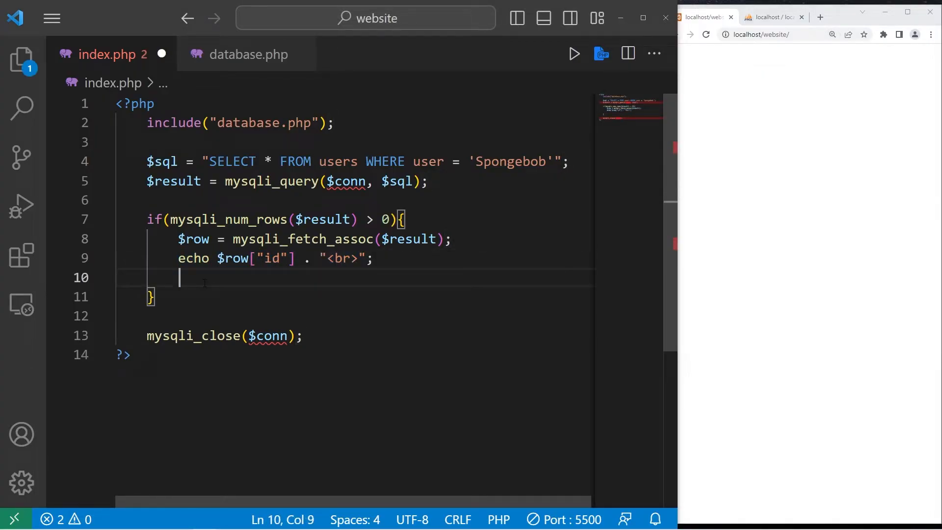
# - Echo $row["user"] and $row["reg_date"] with line breaks, then refresh the browser to show the output
pyautogui.write('echo $row["us"] . "<br>";')
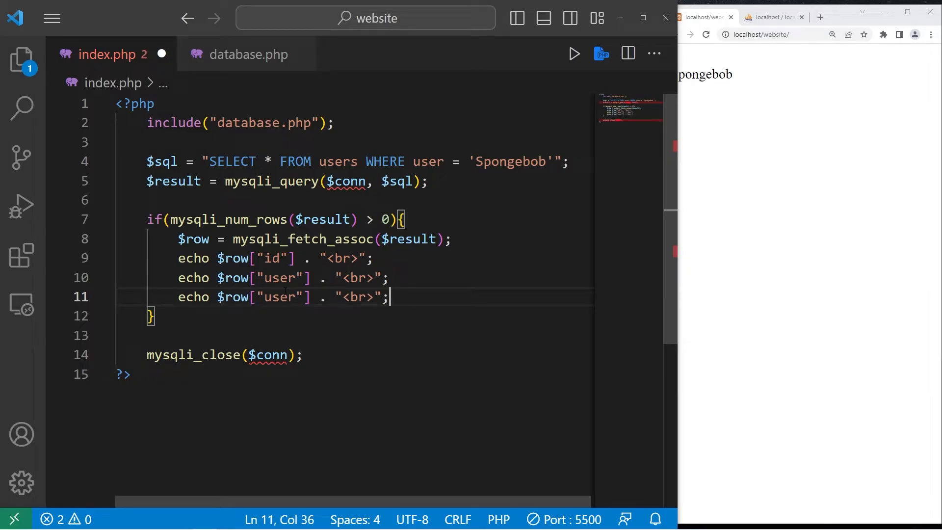
pyautogui.write('reg')
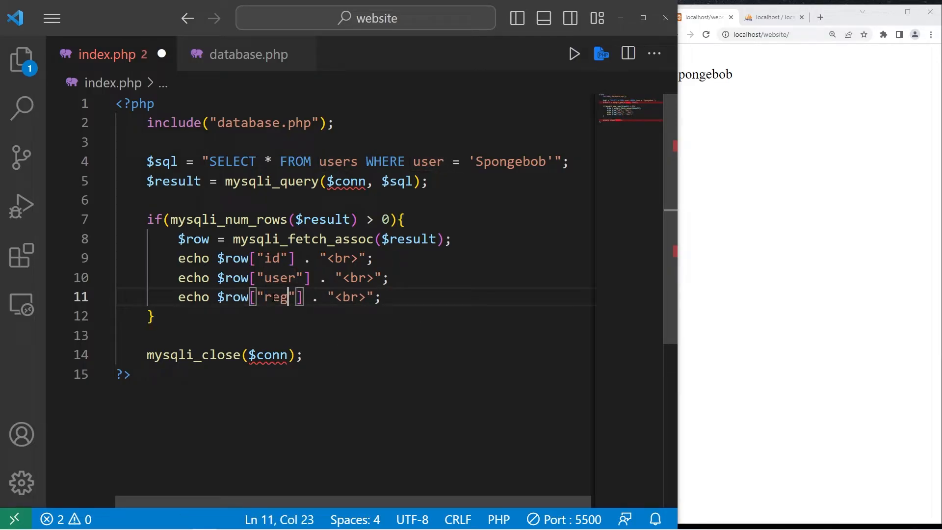
pyautogui.write('_date')
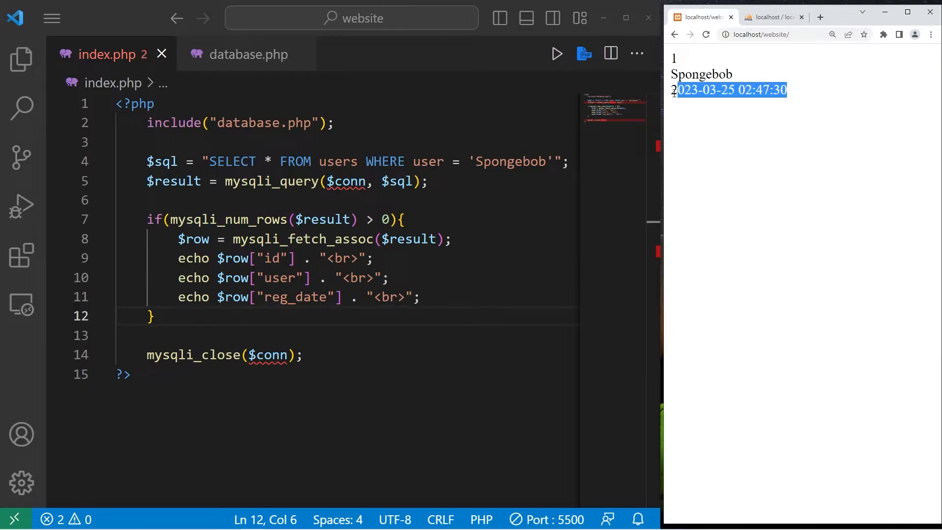
pyautogui.click(772, 17)
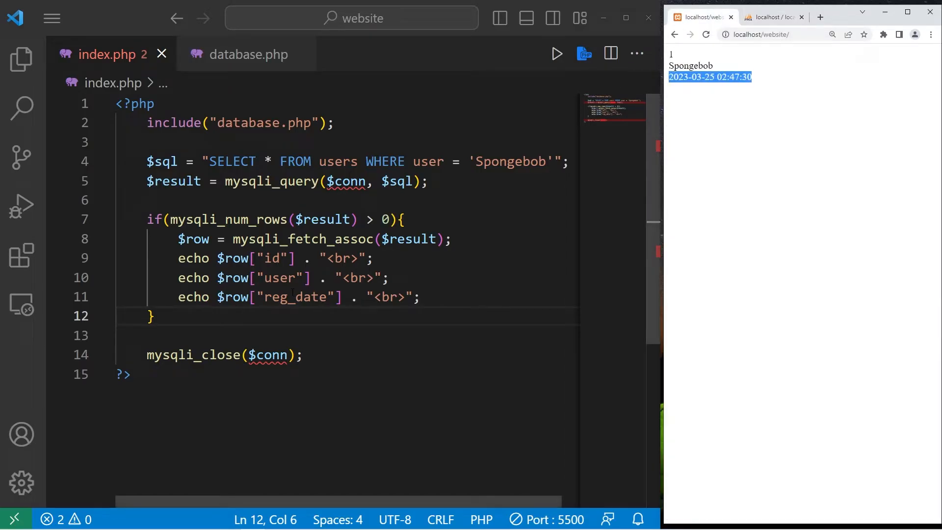
# - Change the queried user name from 'Spongebob' to 'Sandy'
pyautogui.doubleClick(511, 161)
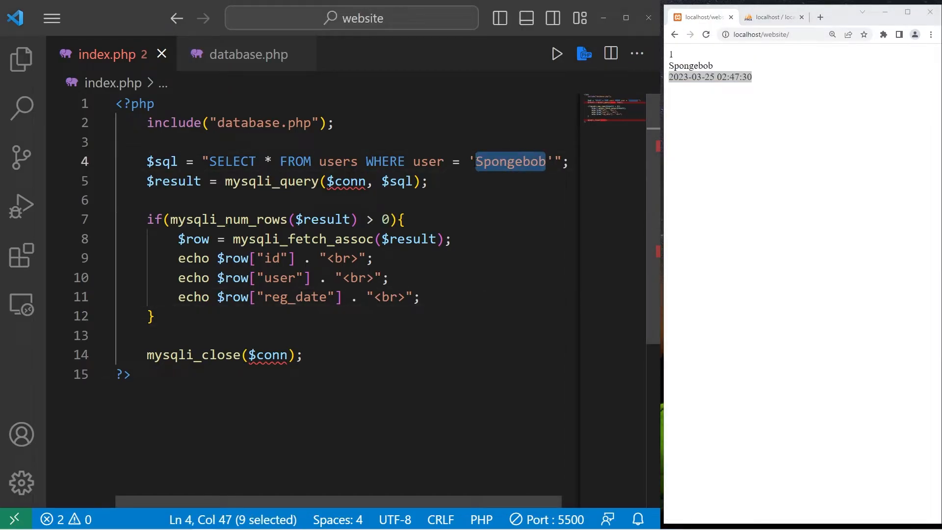
pyautogui.write('Sandy')
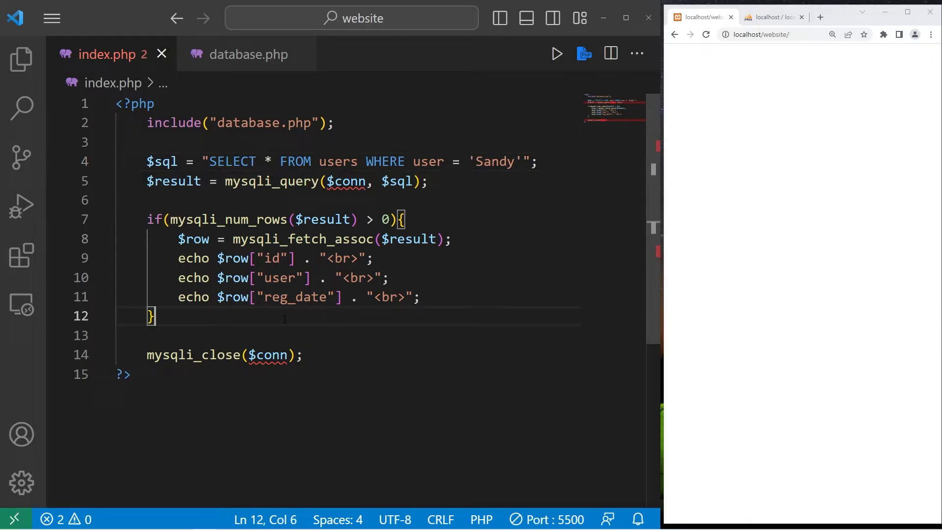
# - Add an else branch echoing "No user found" and refresh the browser to see it
pyautogui.write('else{')
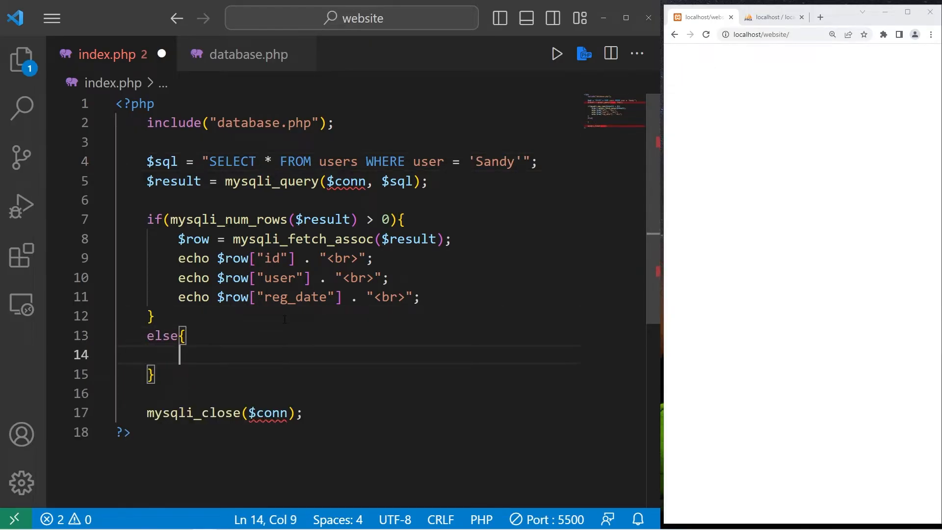
pyautogui.write('echo')
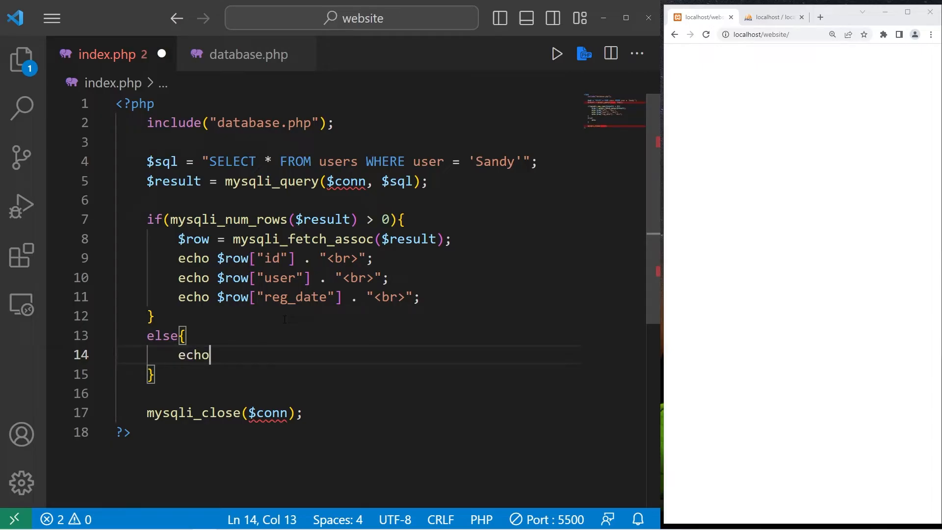
pyautogui.write('"No";')
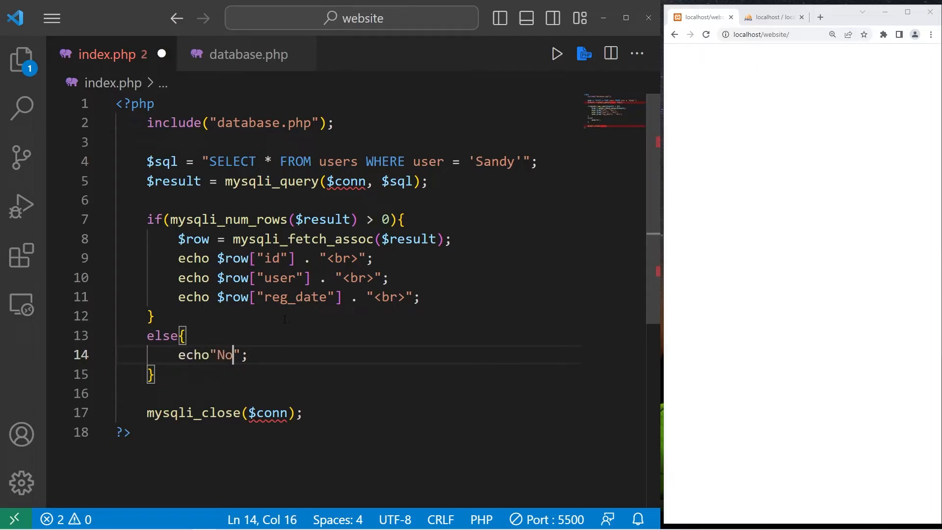
pyautogui.write('resul')
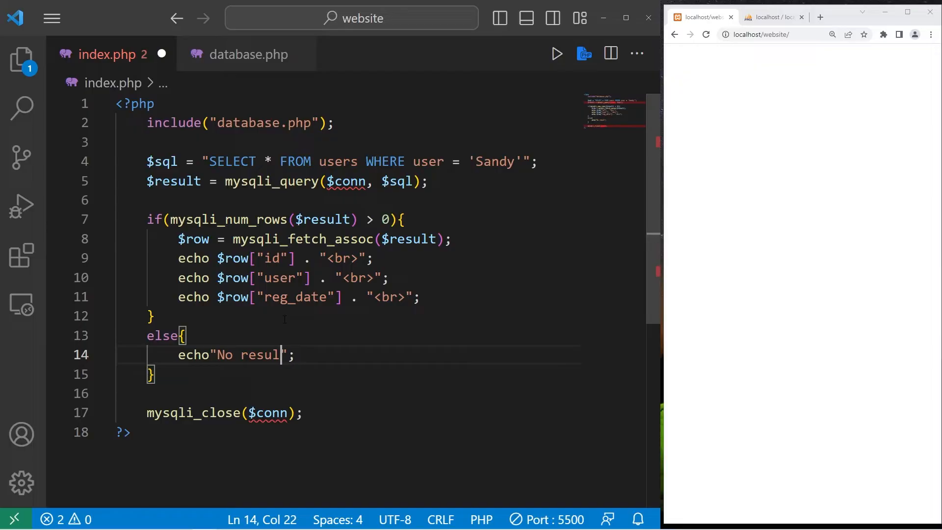
pyautogui.write('user fo')
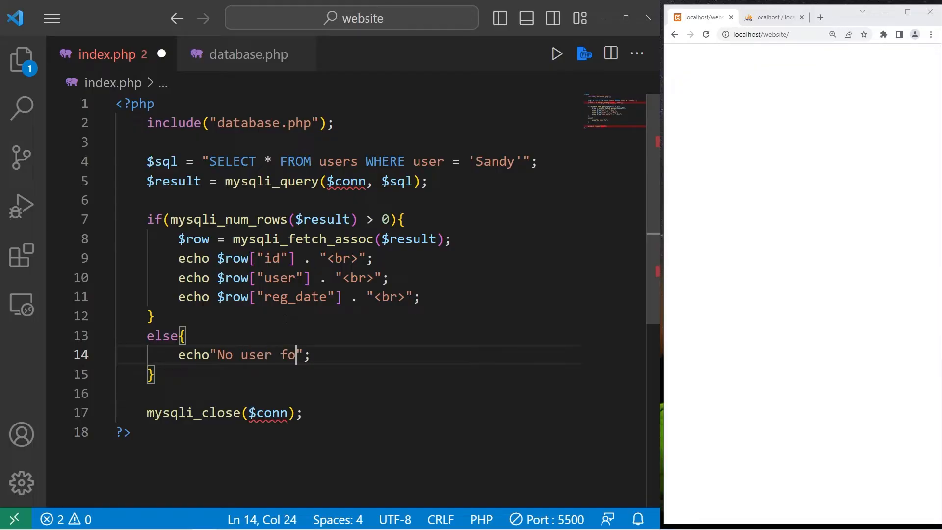
pyautogui.write('und')
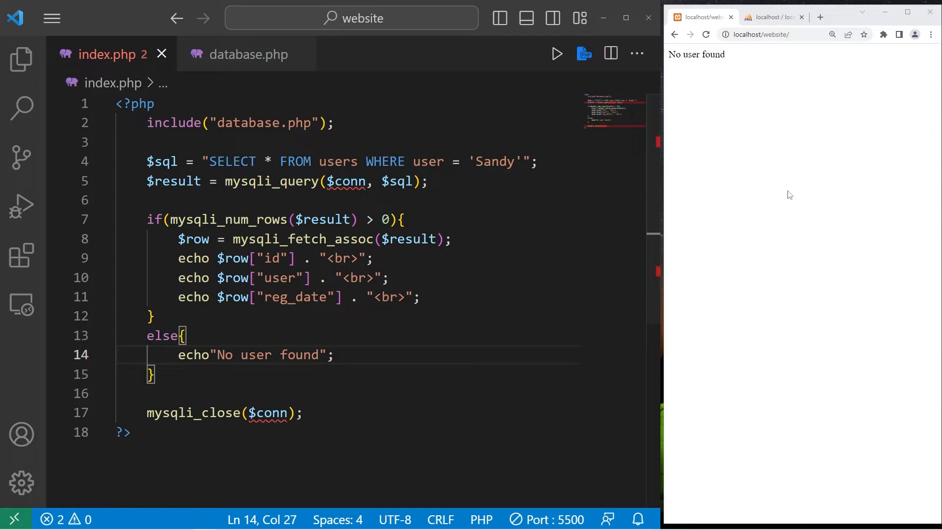
pyautogui.click(772, 16)
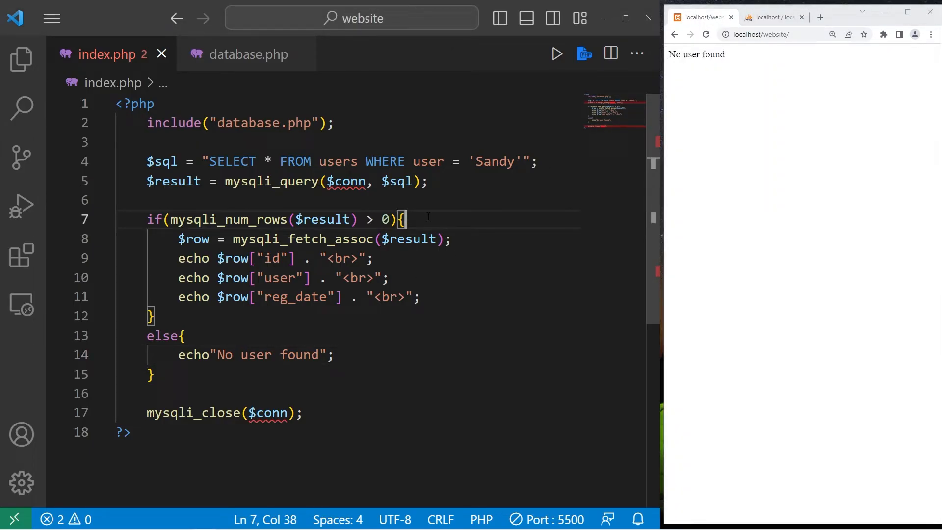
# - Wrap the fetch in while($row = mysqli_fetch_assoc($result)) with the echo lines inside and drop the WHERE clause
pyautogui.click(289, 258)
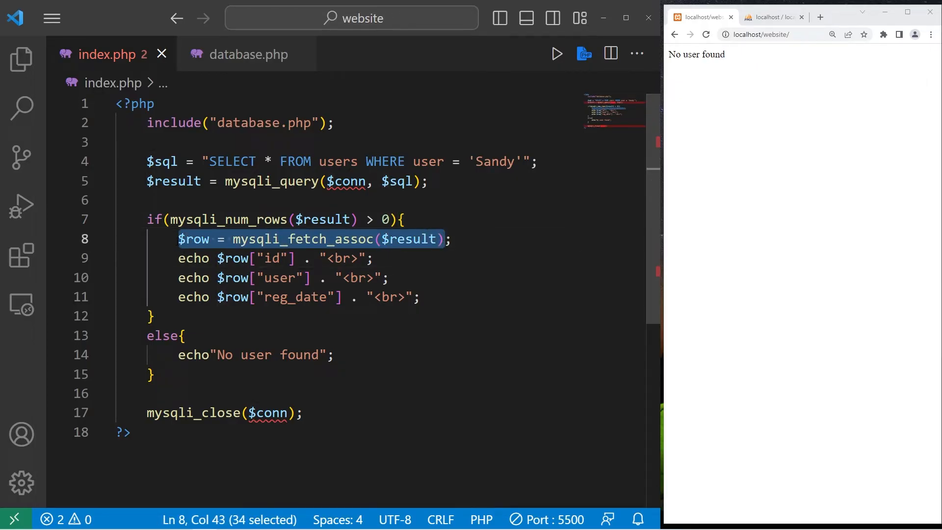
pyautogui.write('while(')
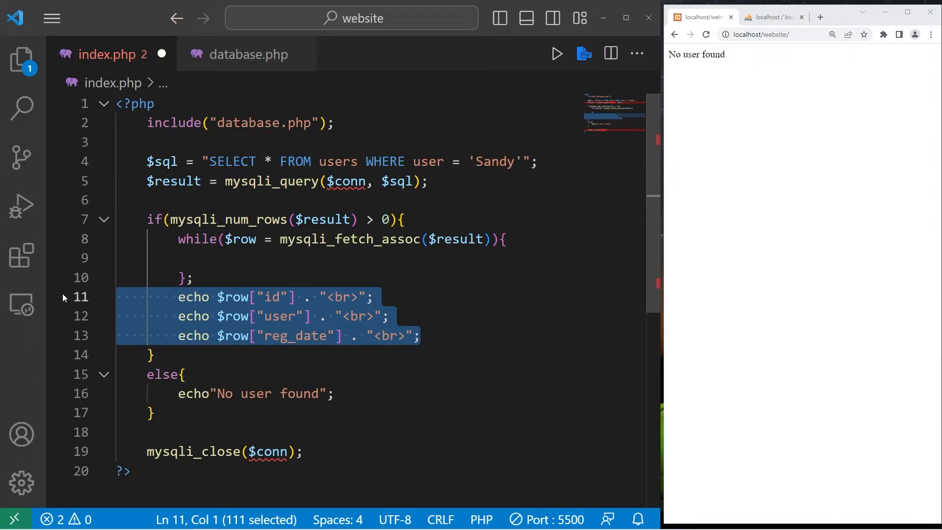
pyautogui.press('Delete')
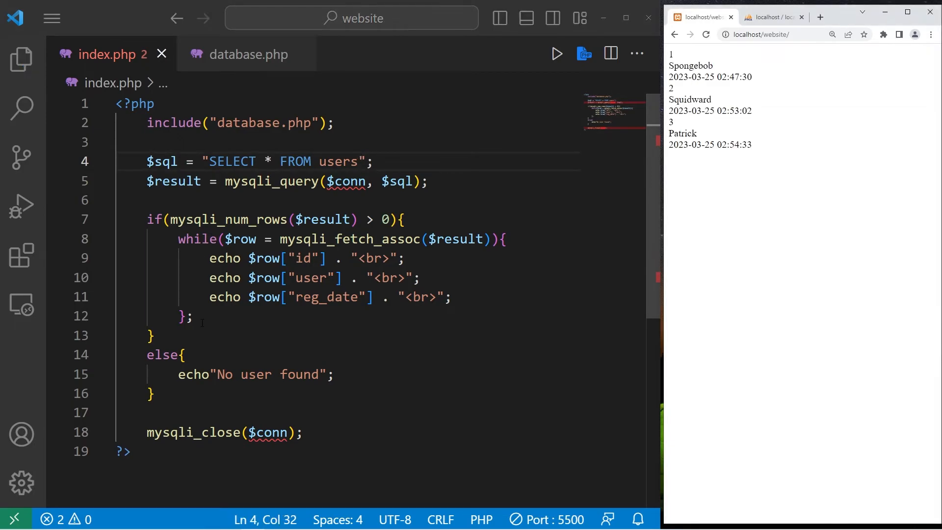
pyautogui.click(203, 181)
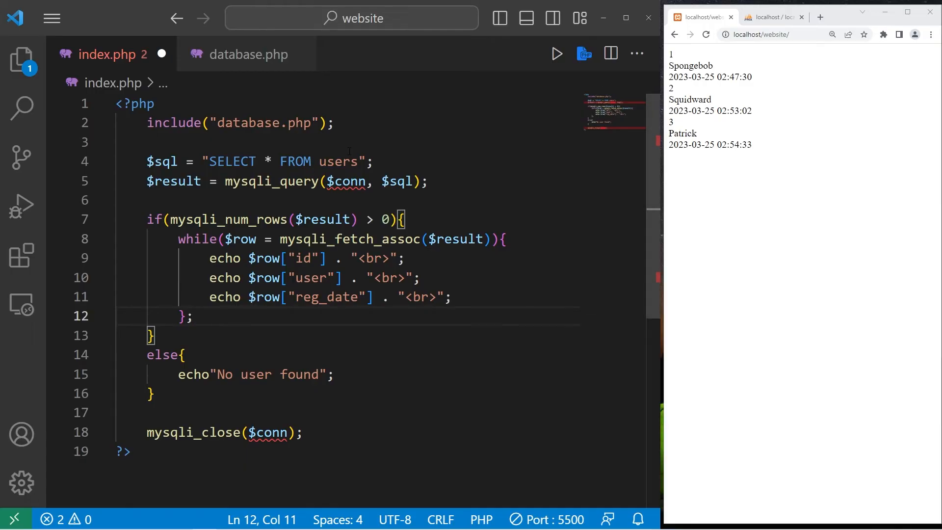
pyautogui.doubleClick(161, 161)
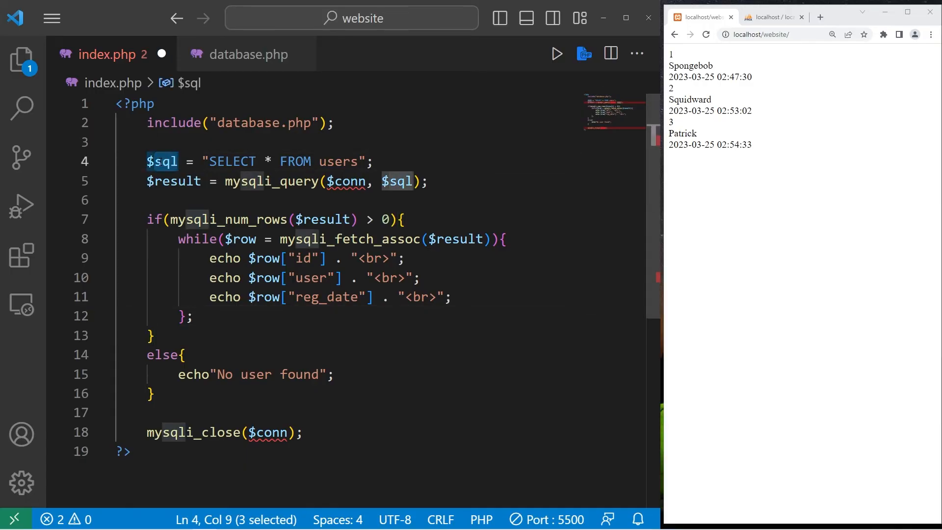
pyautogui.doubleClick(272, 181)
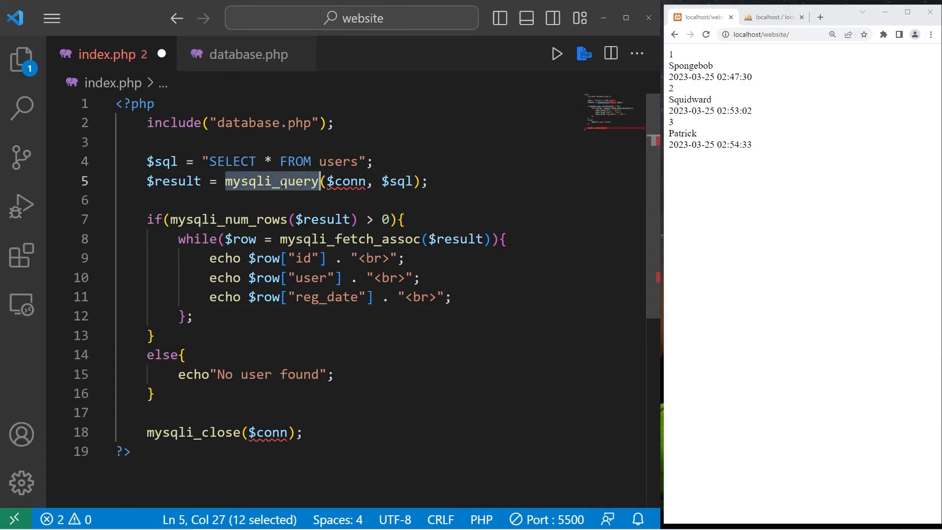
pyautogui.doubleClick(172, 181)
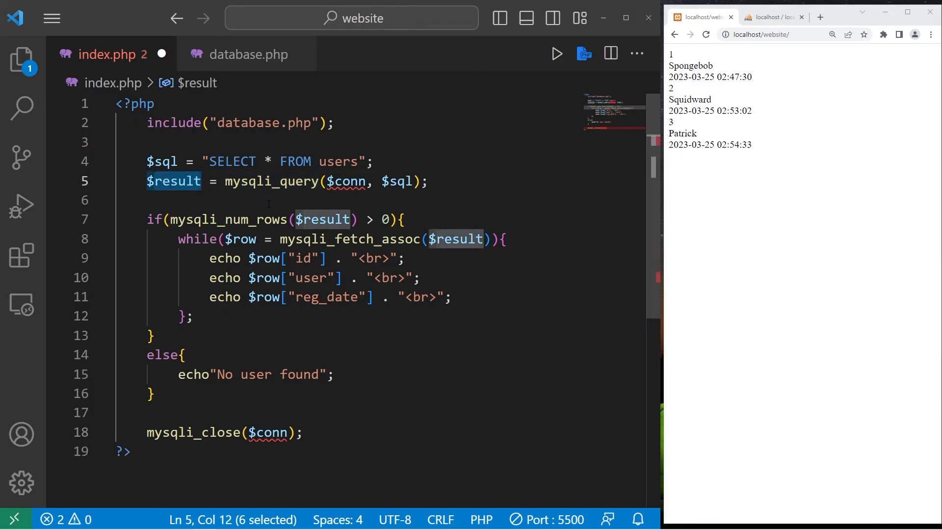
pyautogui.click(340, 240)
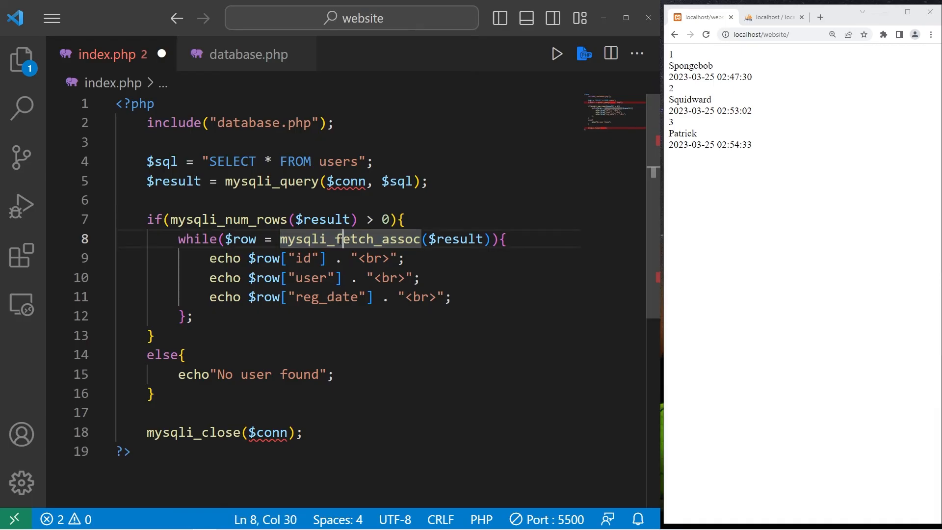
pyautogui.doubleClick(350, 240)
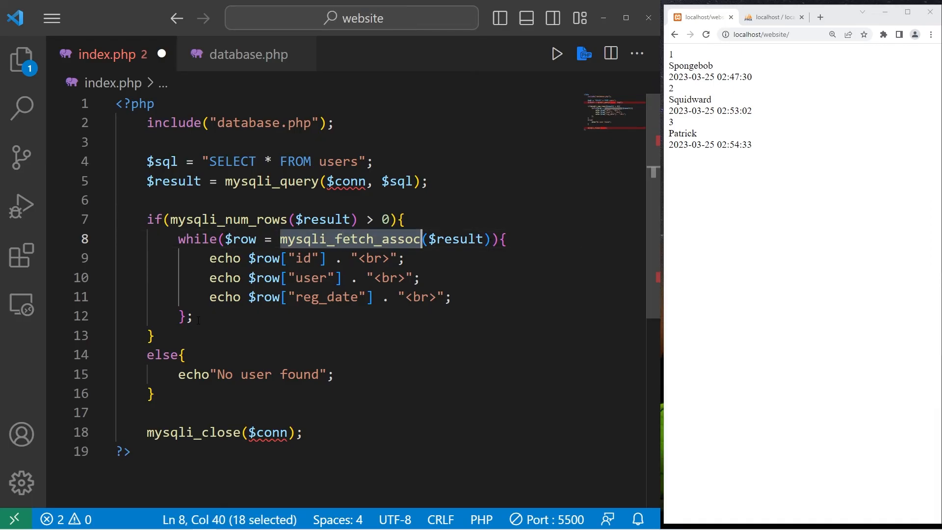
pyautogui.doubleClick(197, 239)
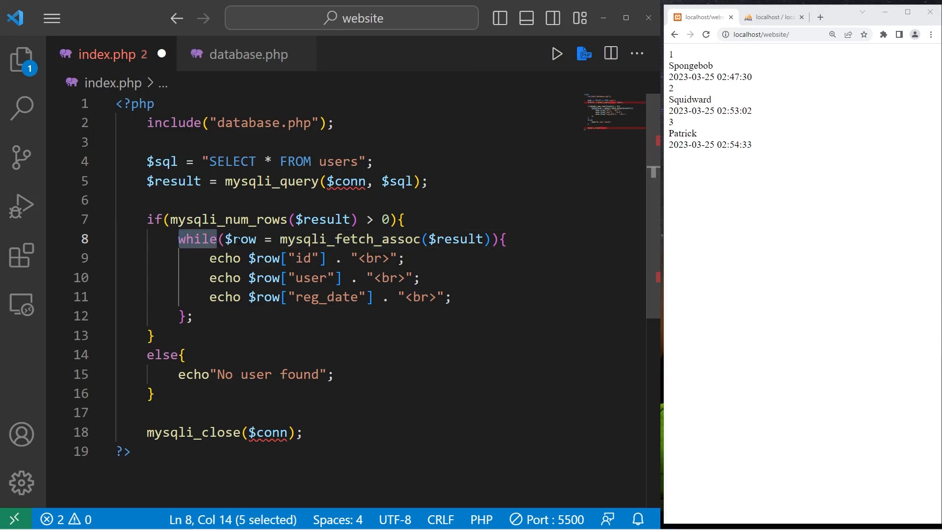
pyautogui.click(402, 219)
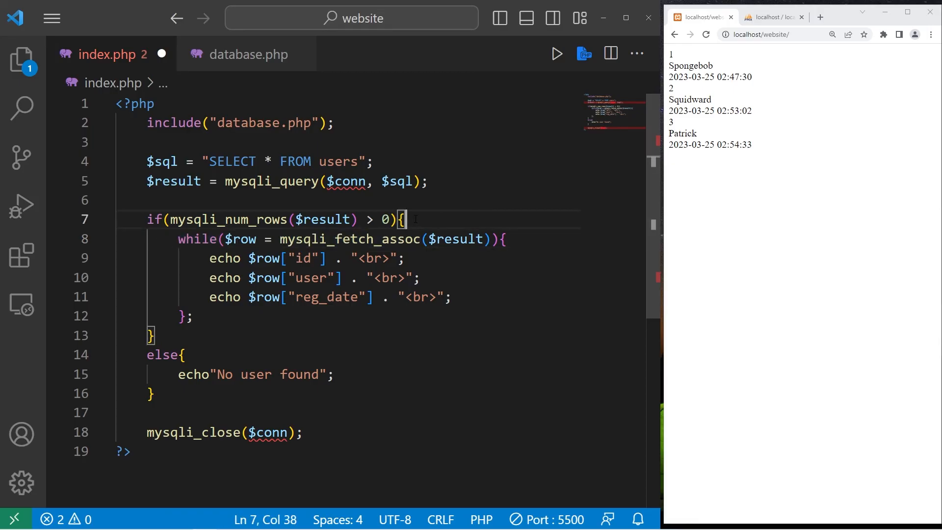